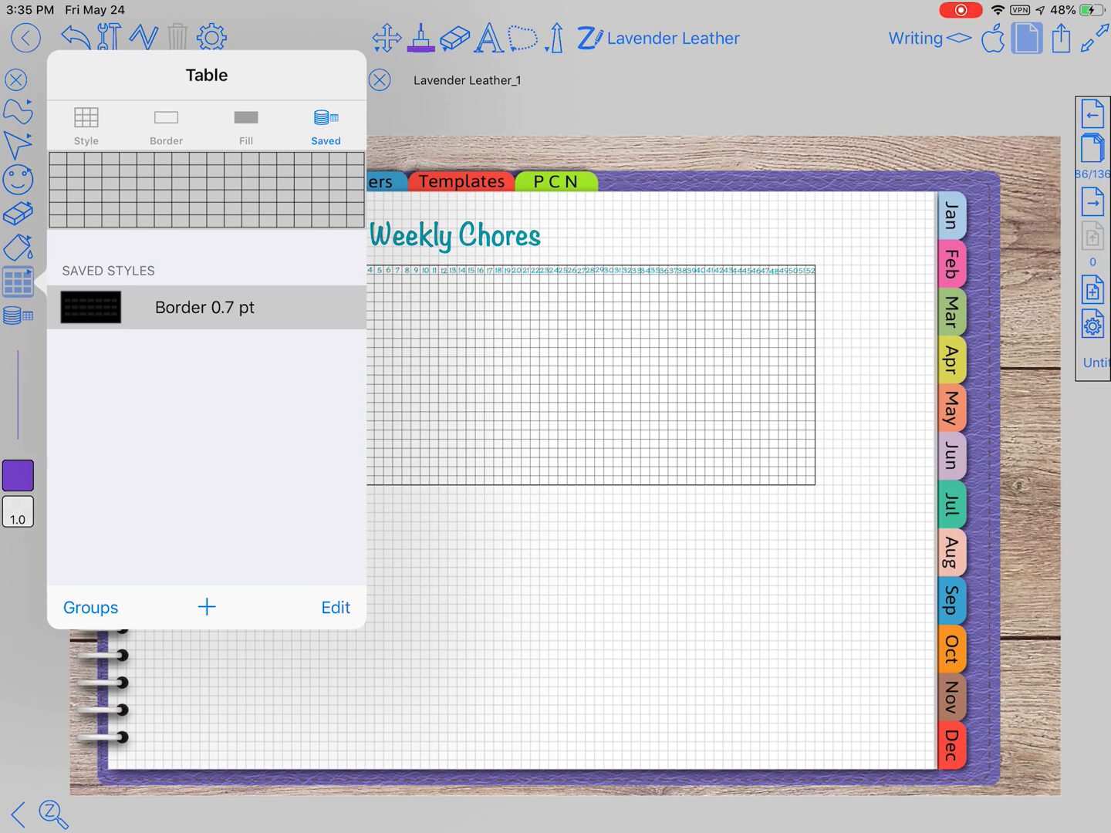
Dismiss the Table popover to show the Weekly Chores page in full
left_click(86, 123)
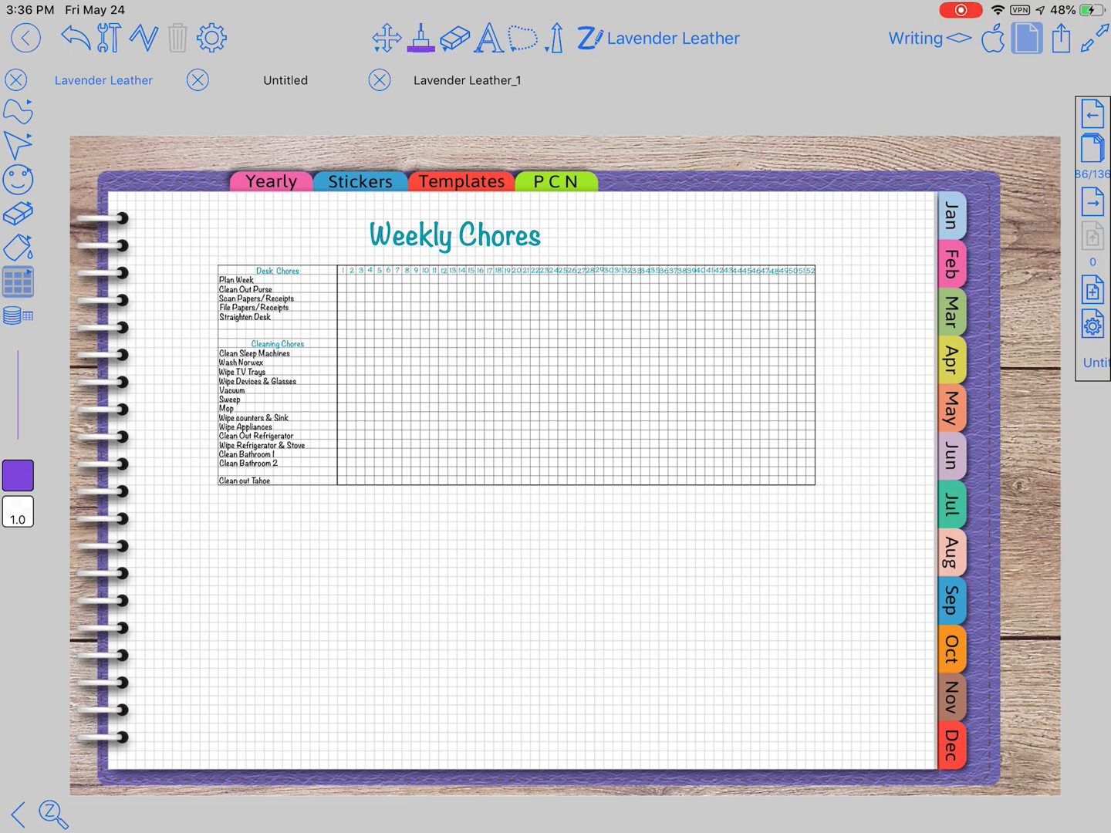
Set new tables to 36 columns by 100 rows in the Table Style settings
left_click(17, 281)
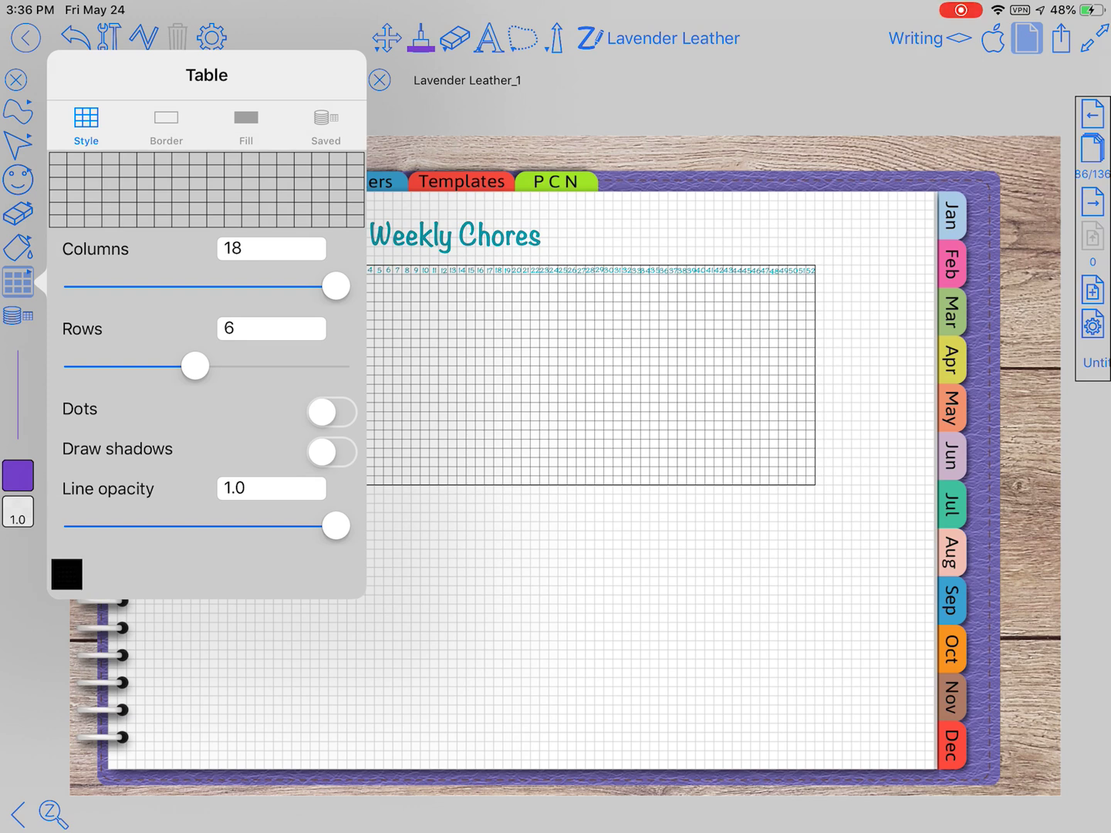
left_click_drag(335, 285, 140, 286)
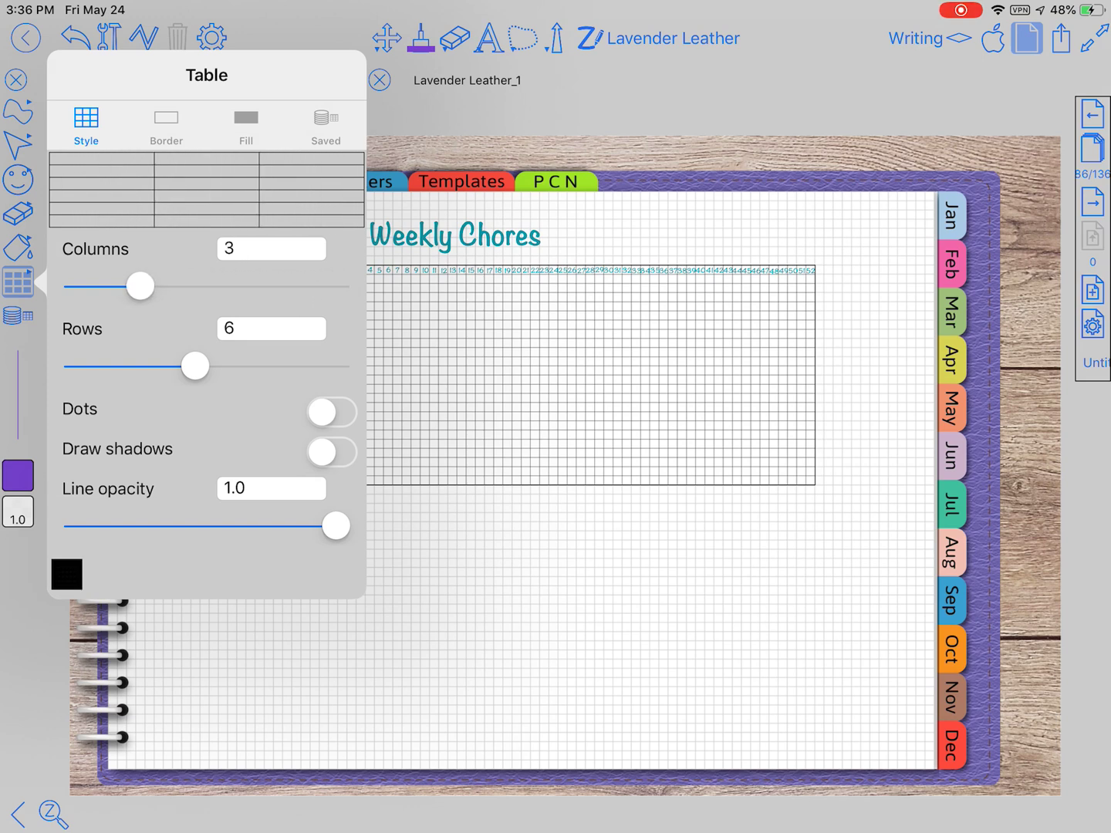
left_click_drag(139, 287, 337, 287)
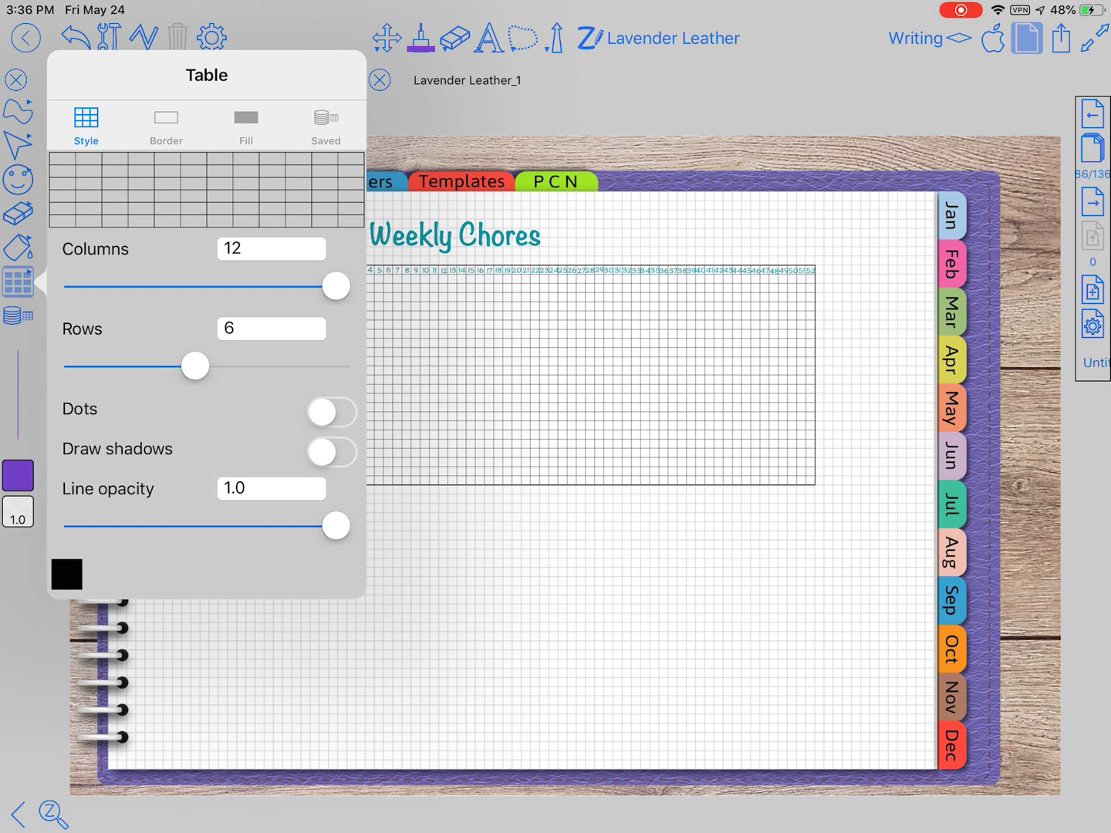
left_click(272, 248)
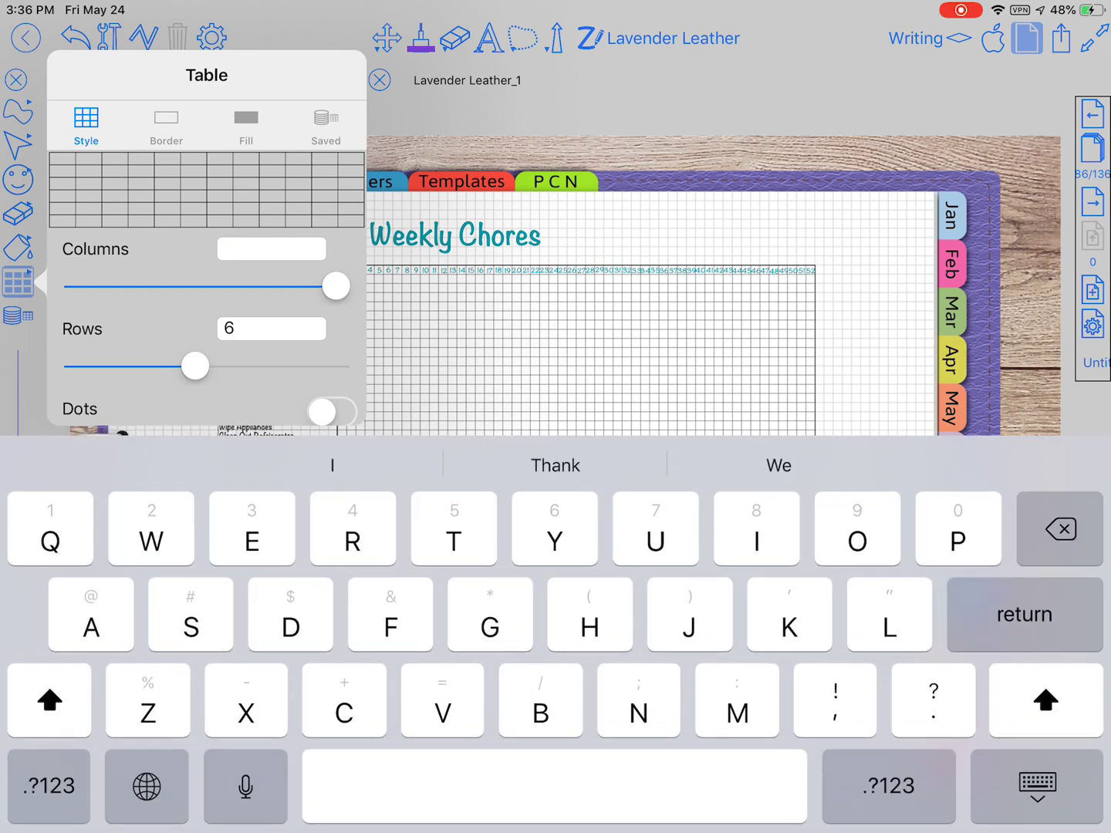
type("36")
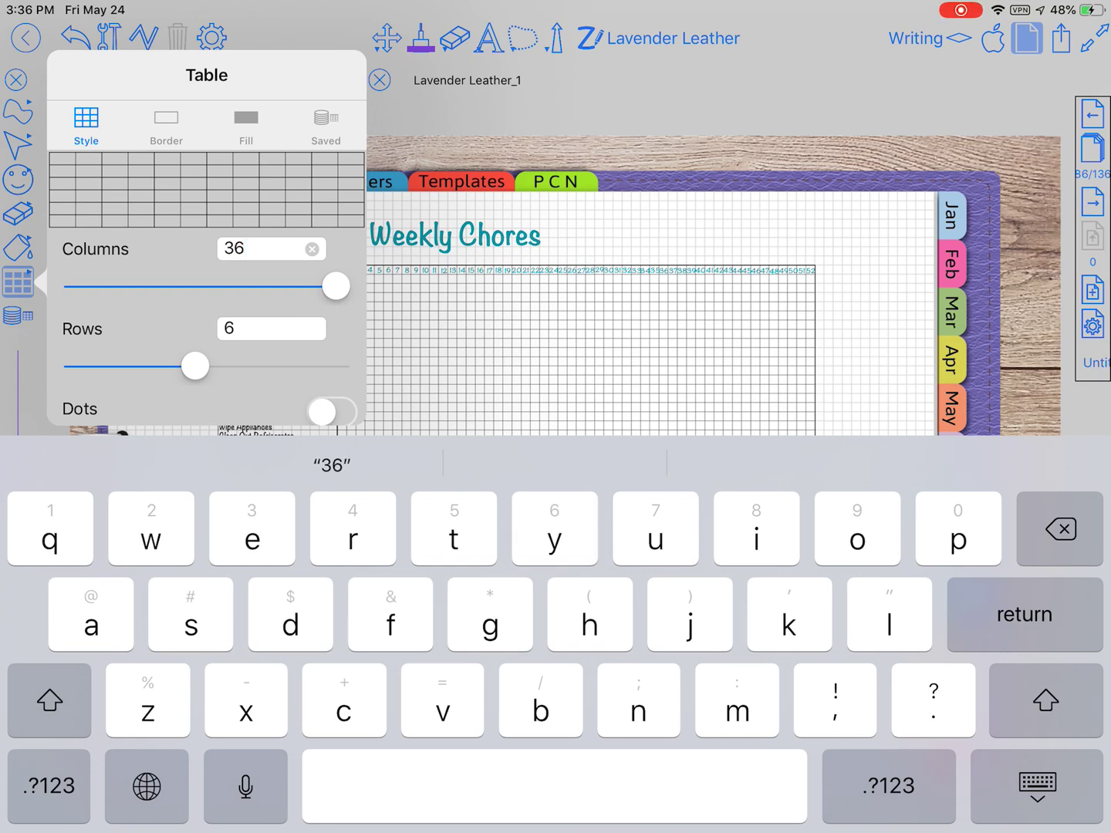
left_click(271, 329)
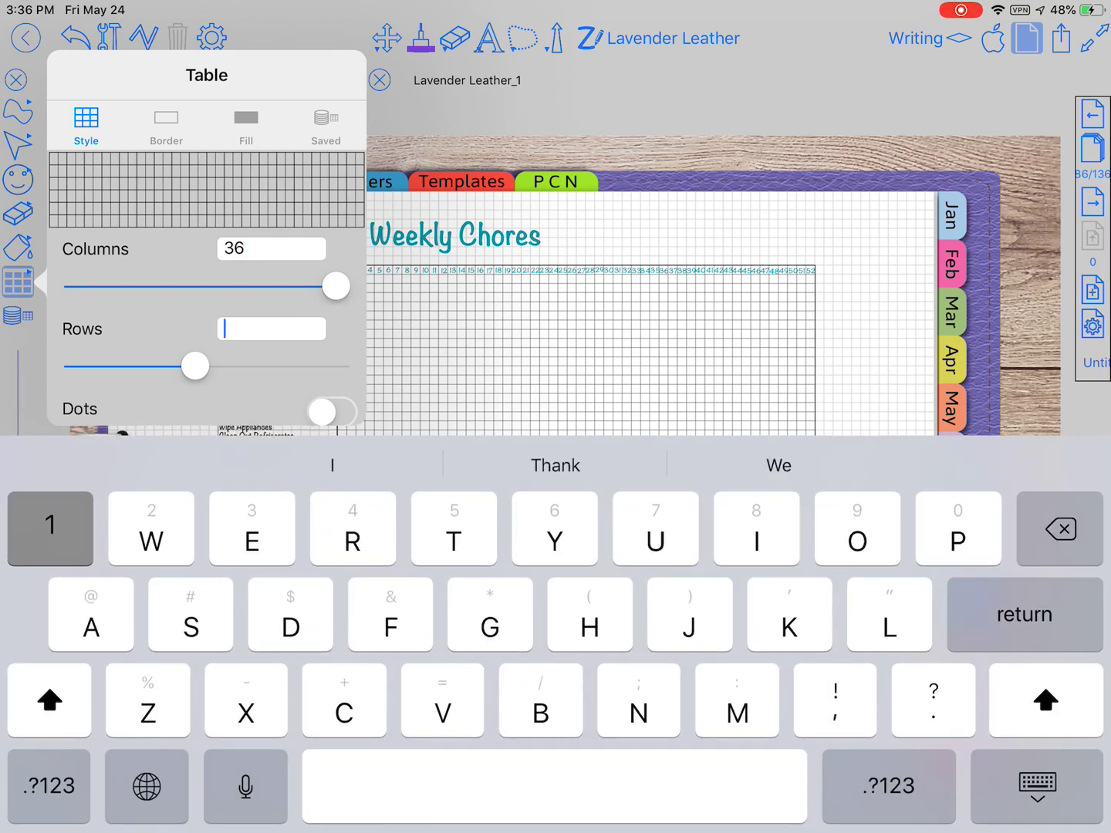
type("100")
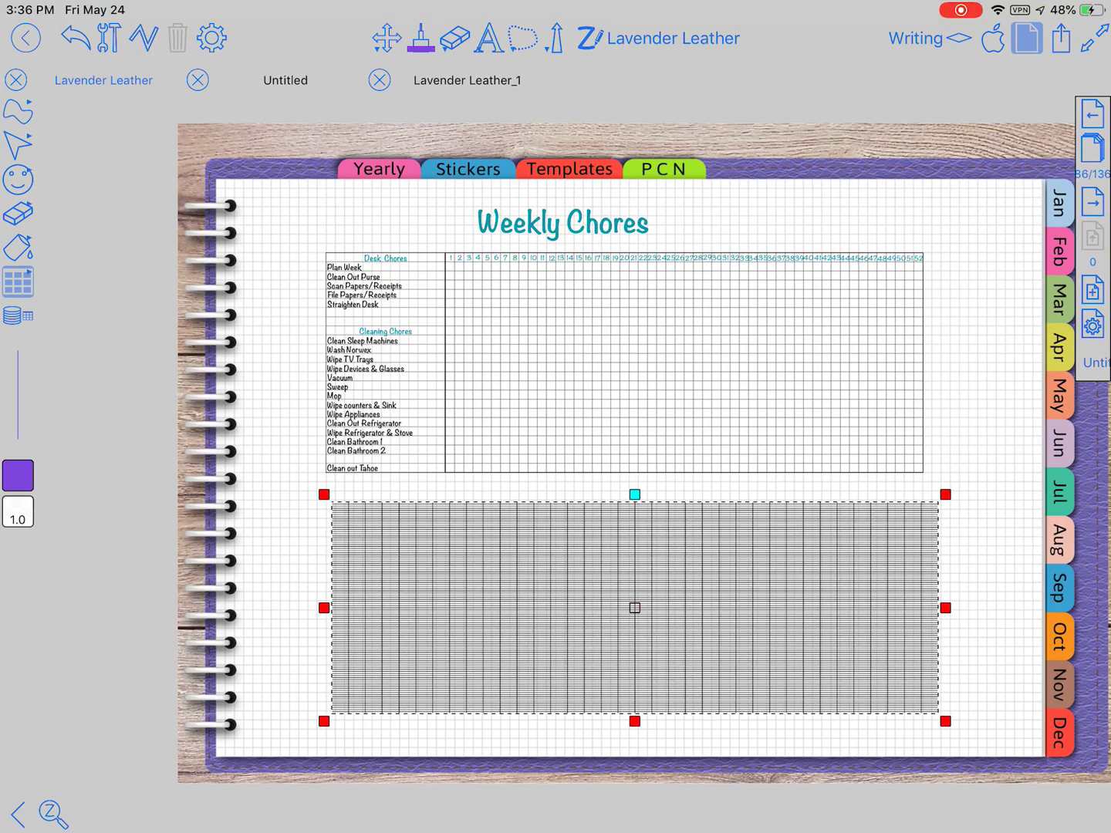
Delete the 36-column trial table drawn beneath the chores grid
left_click(522, 39)
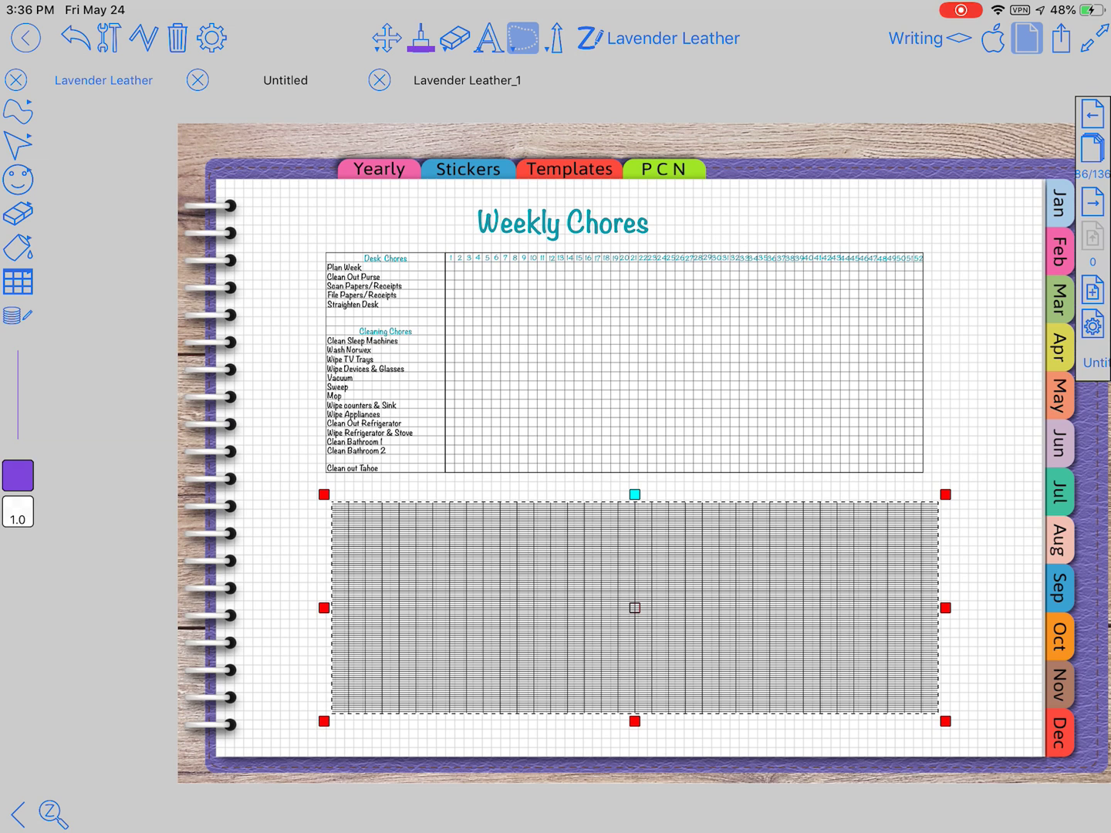
left_click(176, 39)
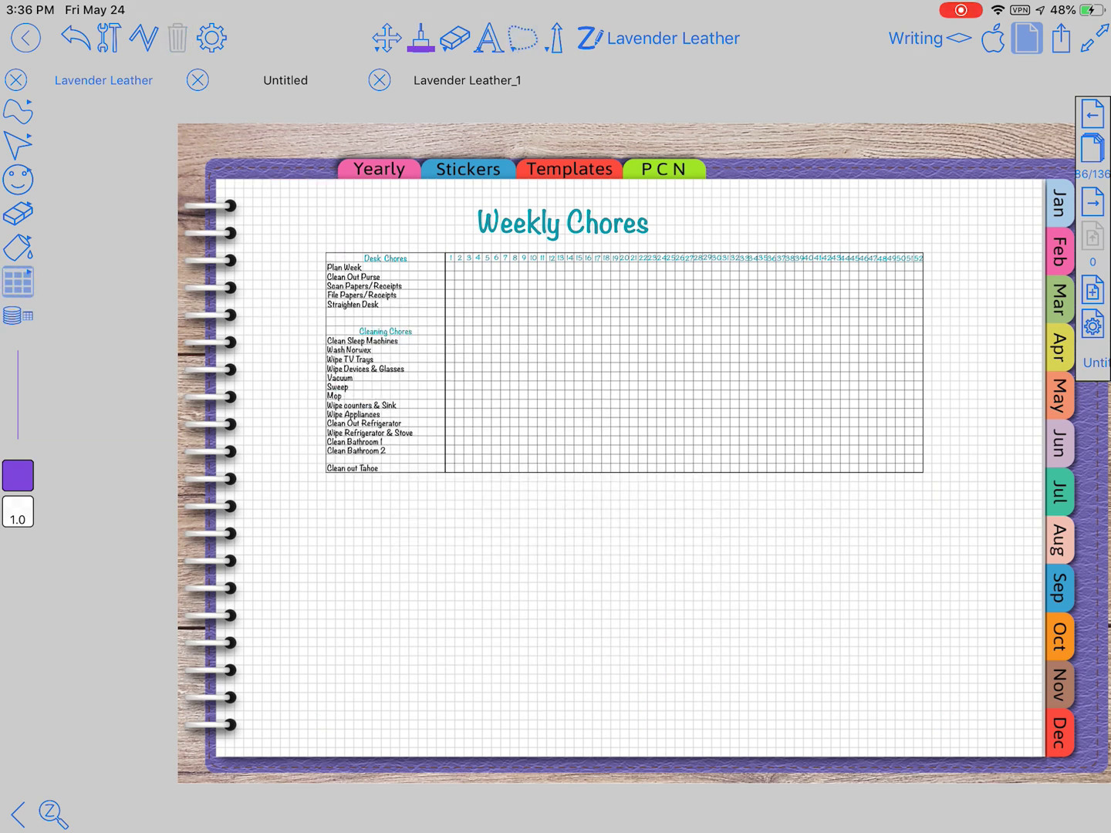
Try Dots and Draw shadows in the table settings, leaving both off
left_click(17, 281)
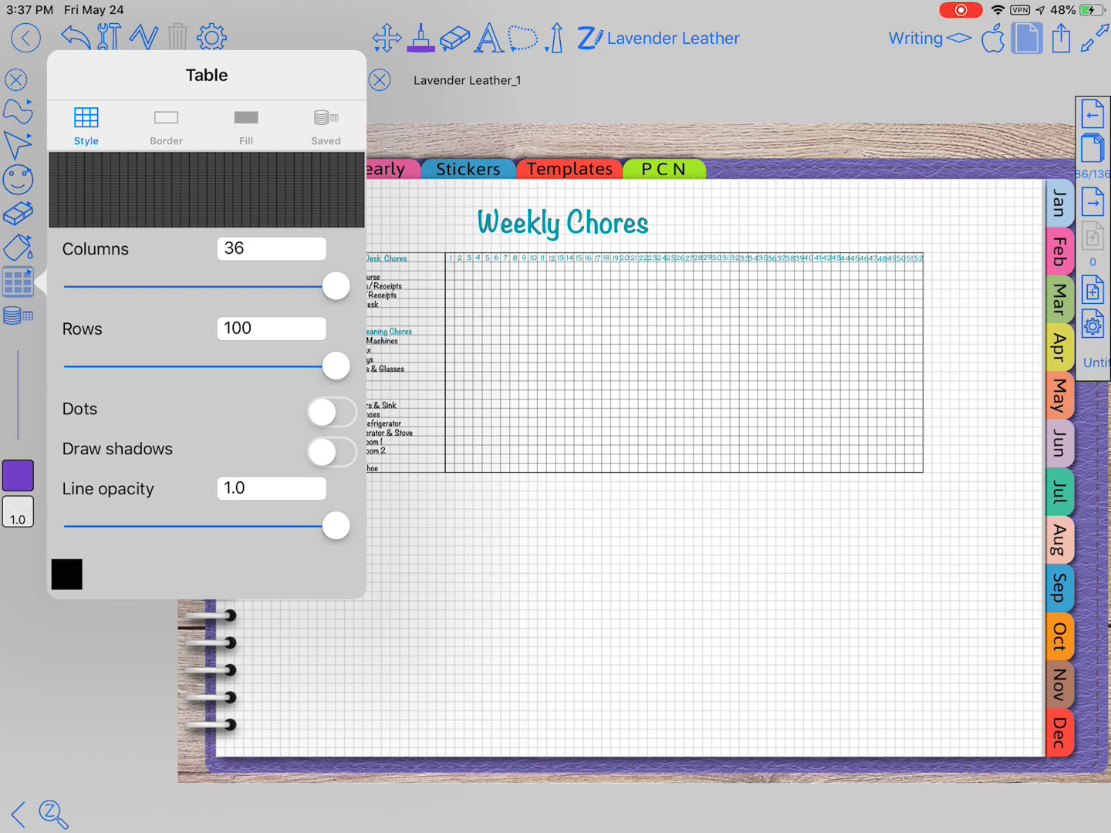
left_click(331, 412)
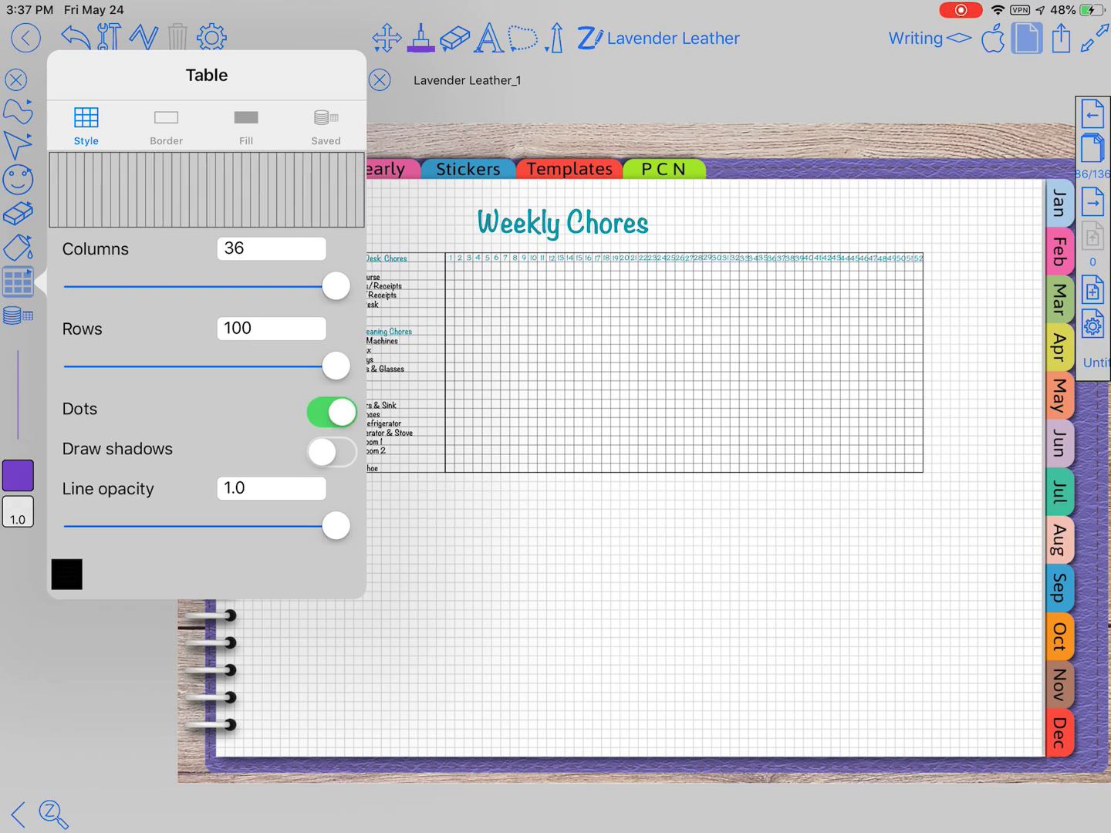
left_click(331, 413)
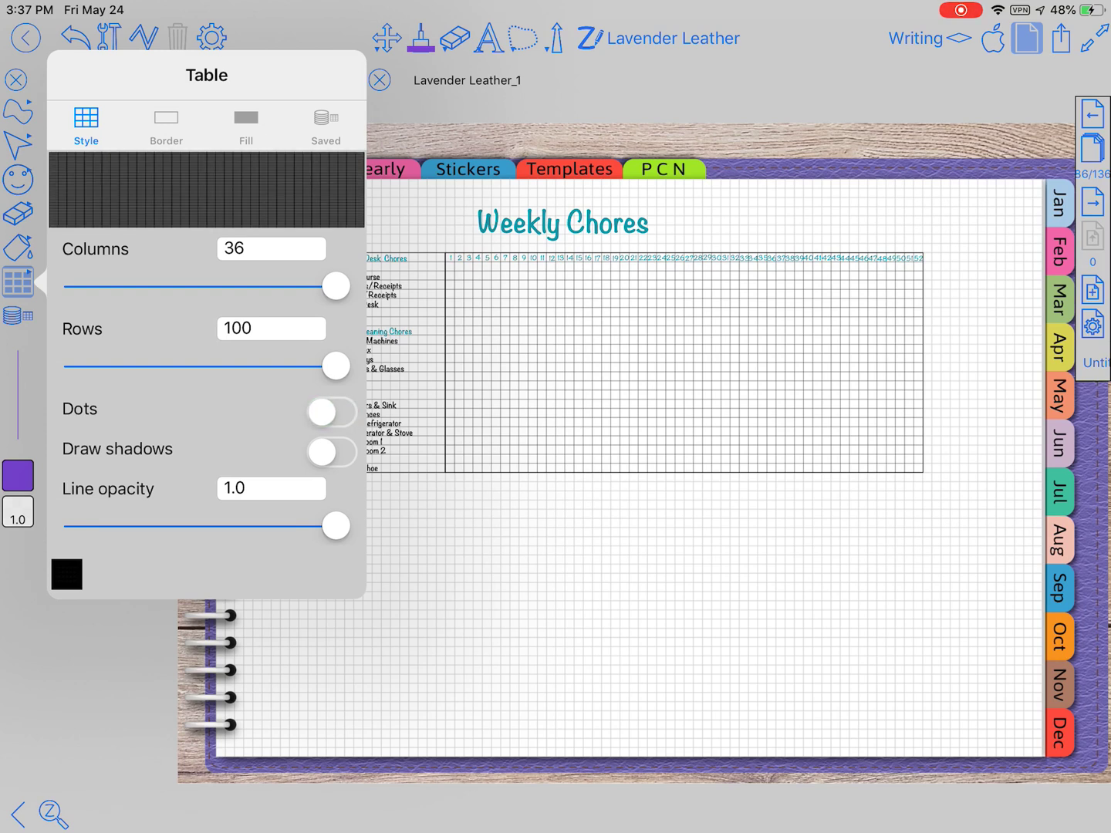
left_click(331, 451)
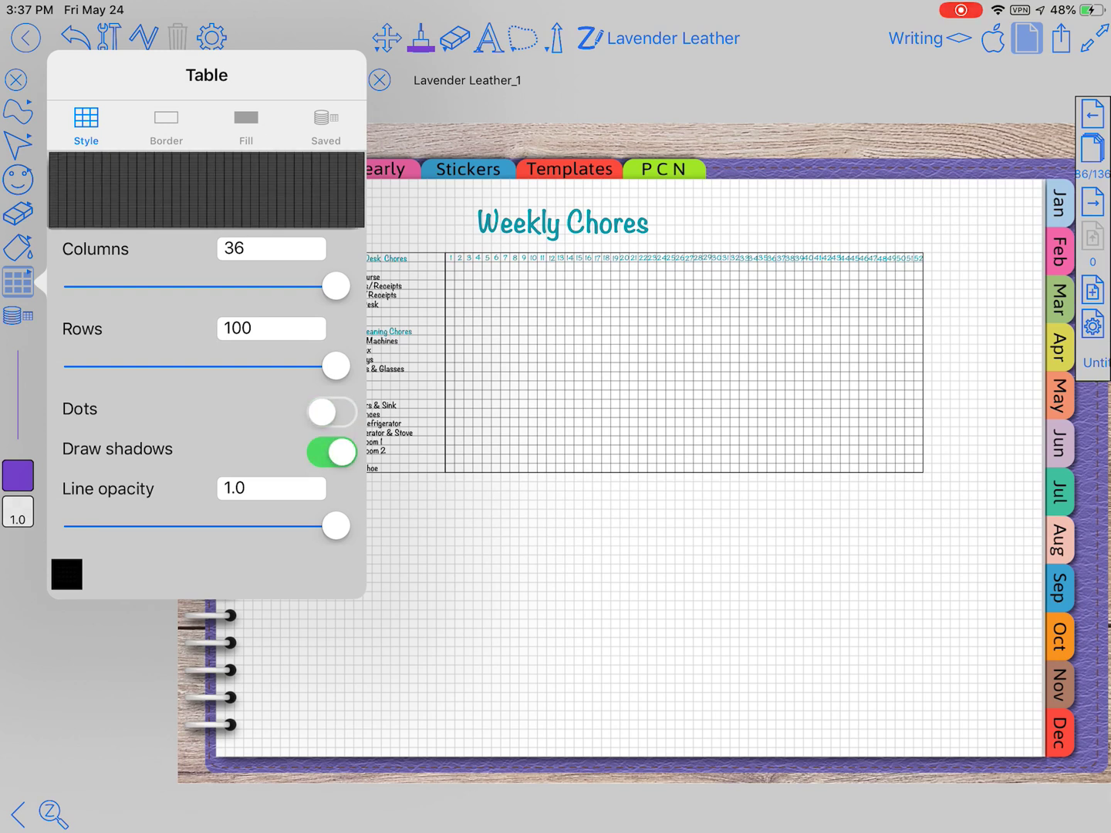
left_click(330, 452)
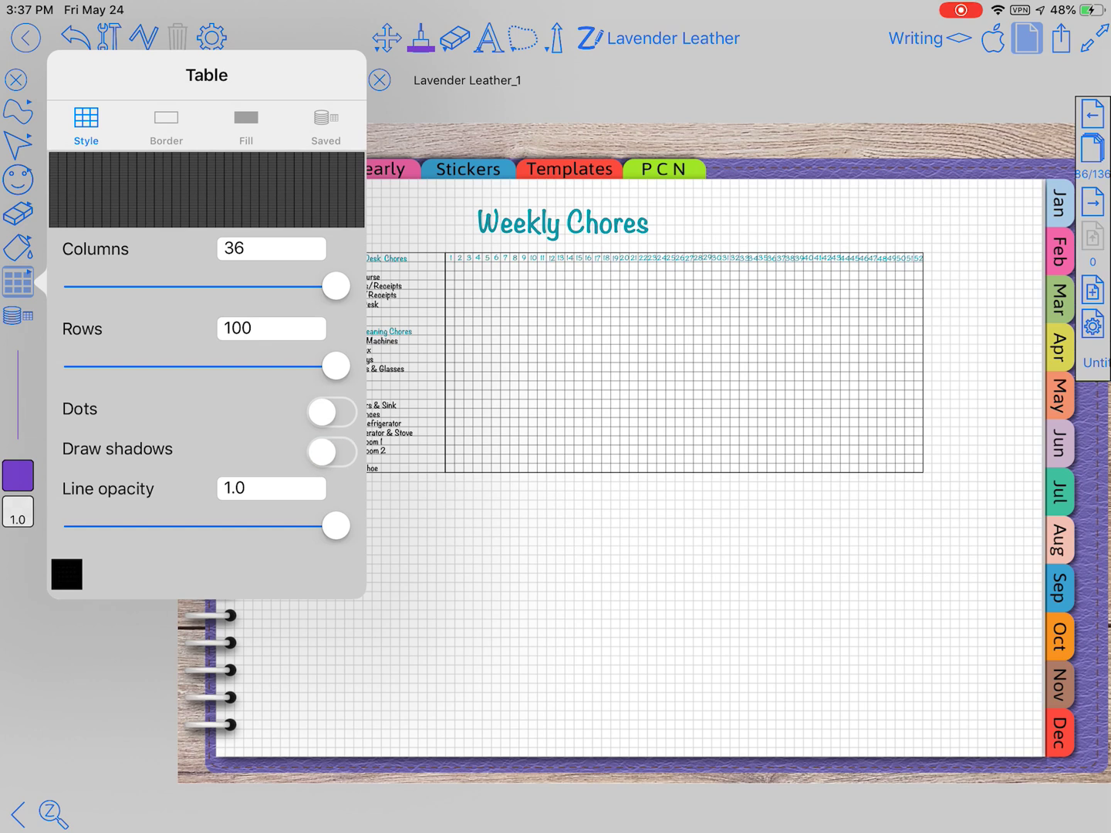
left_click(165, 125)
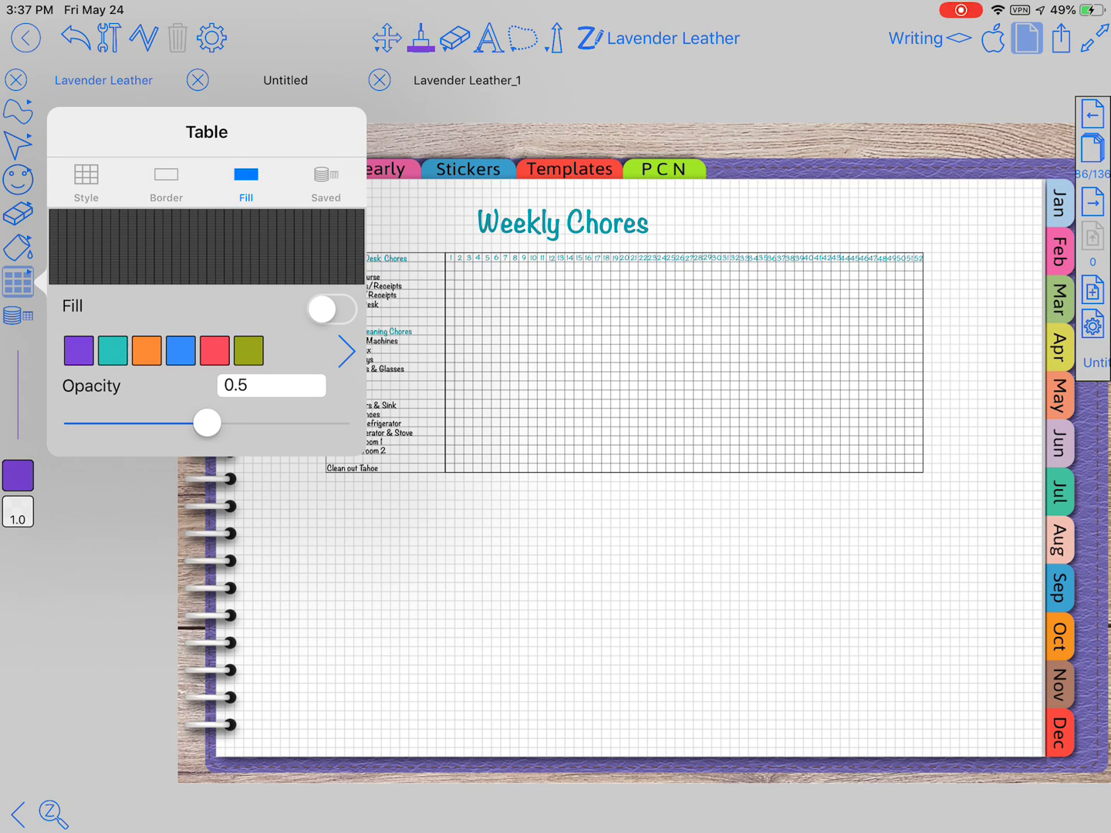
Try table Fill and leave it off, then view the saved styles with Border 0.7 pt
left_click(332, 309)
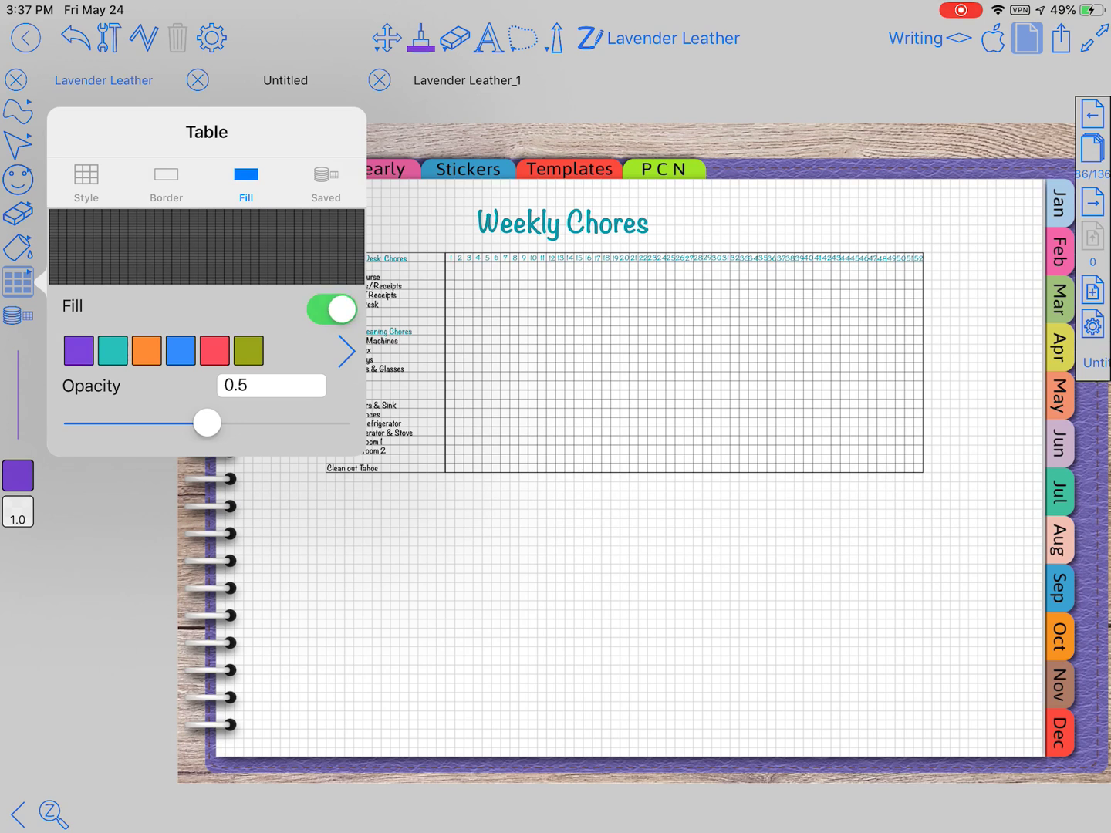
left_click(332, 308)
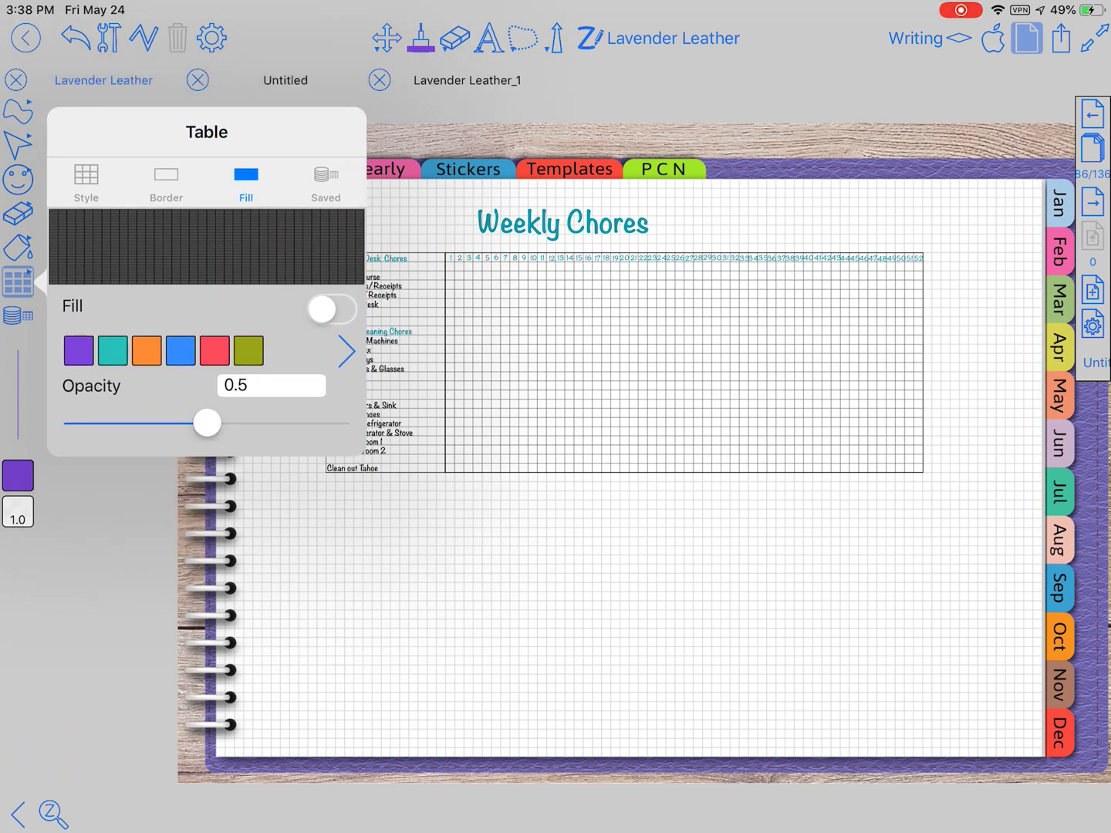
left_click(324, 127)
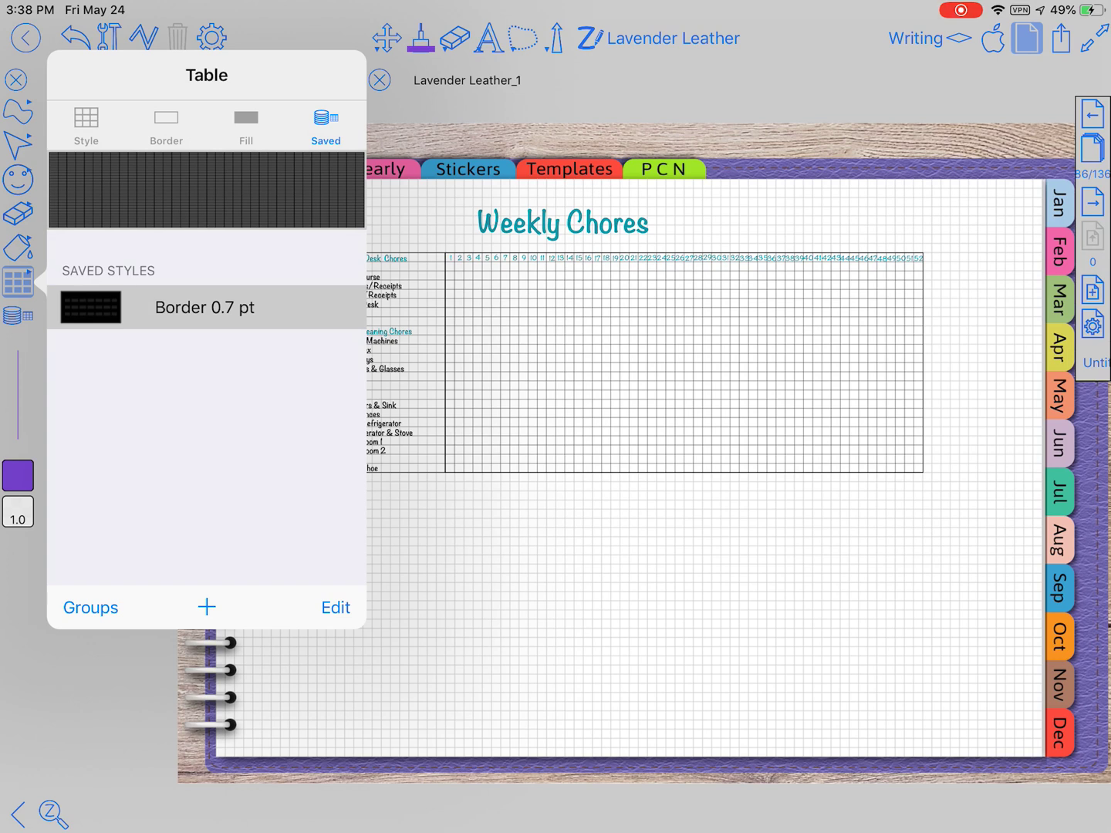
Set new tables to 6 columns by 8 rows and close the settings
left_click(86, 123)
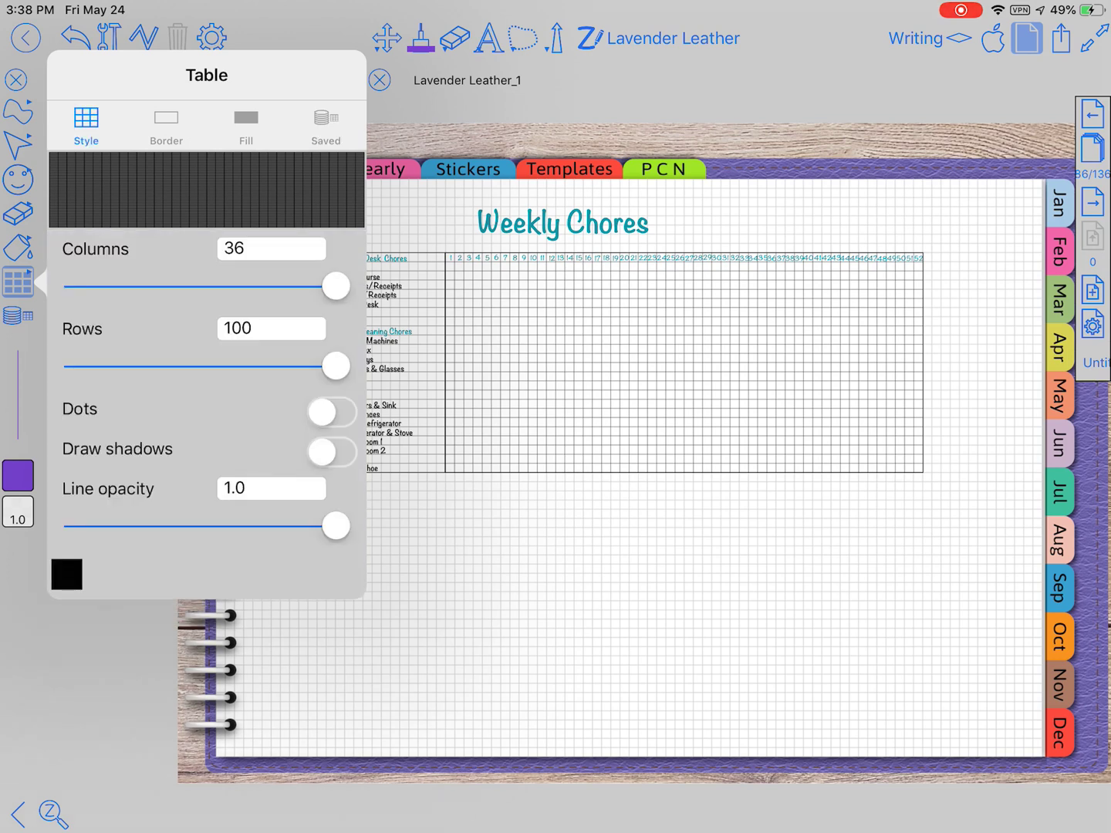
left_click(271, 247)
type("6")
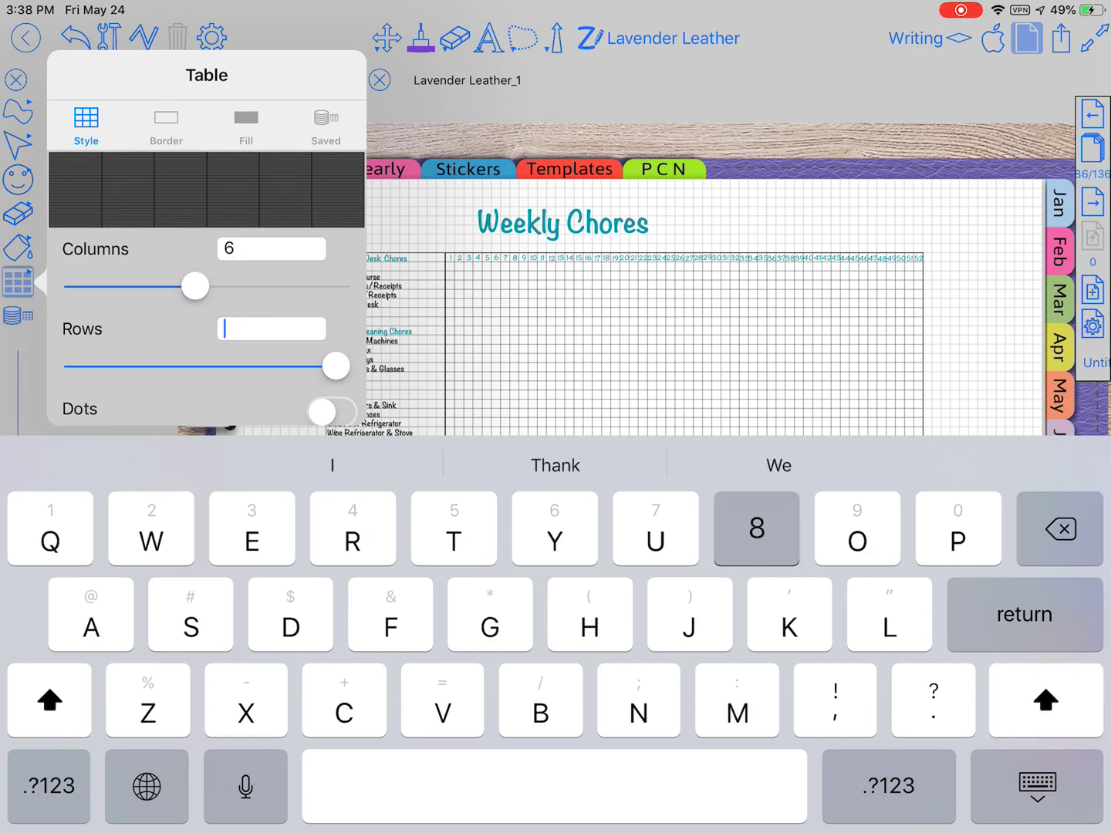
type("8")
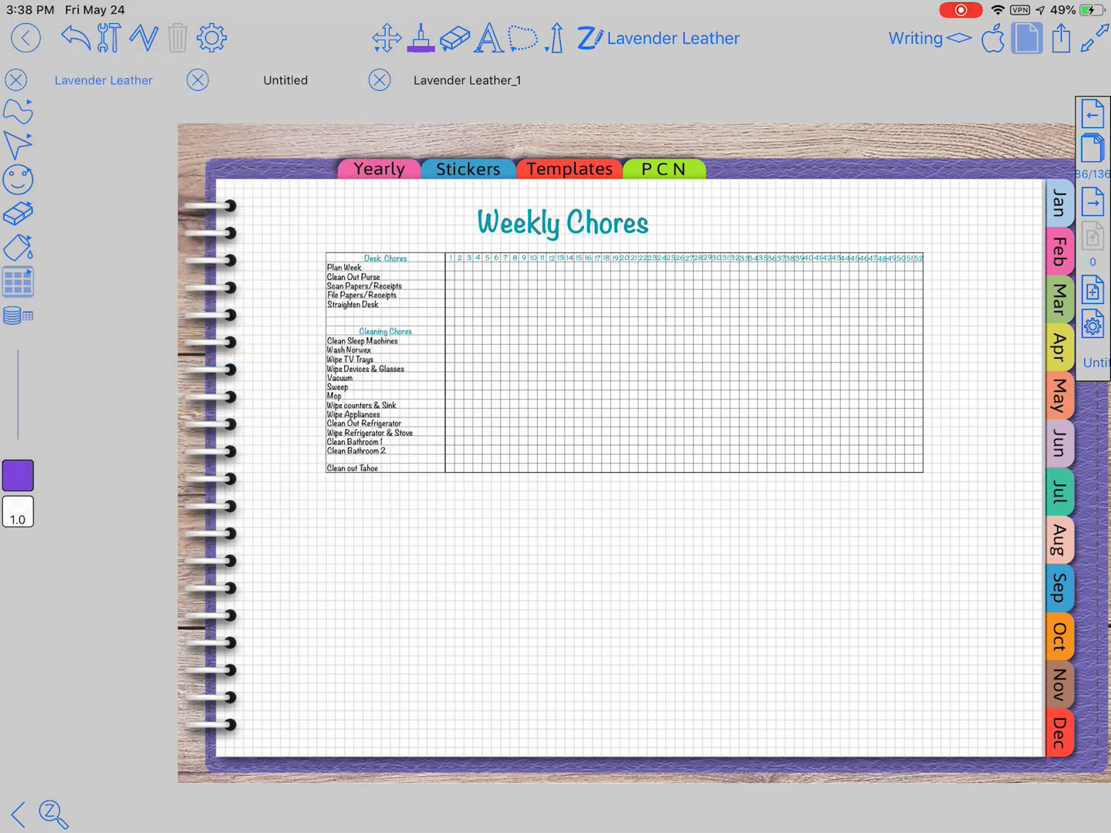
Draw a 6-column by 8-row table on the grid paper below the Weekly Chores chart
left_click_drag(325, 506, 877, 656)
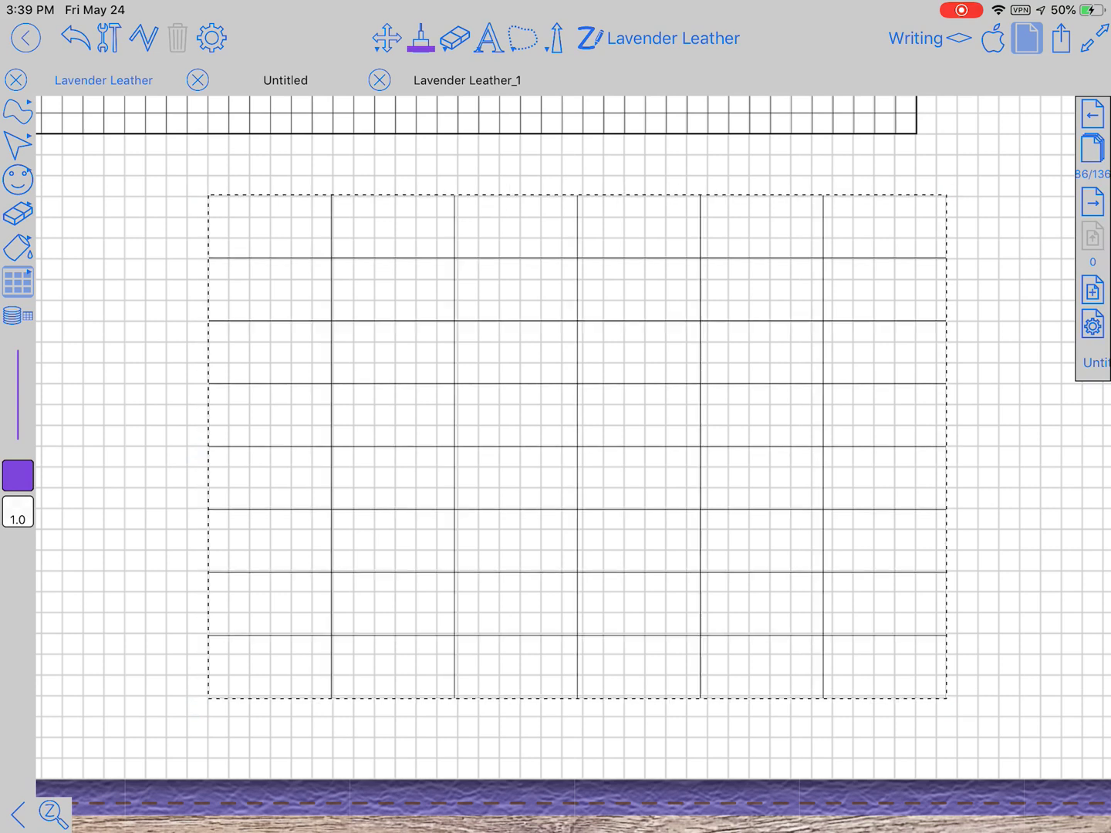
Select the narrowed table and show the page layers list (Writing, Chart Words, Charts)
left_click(579, 444)
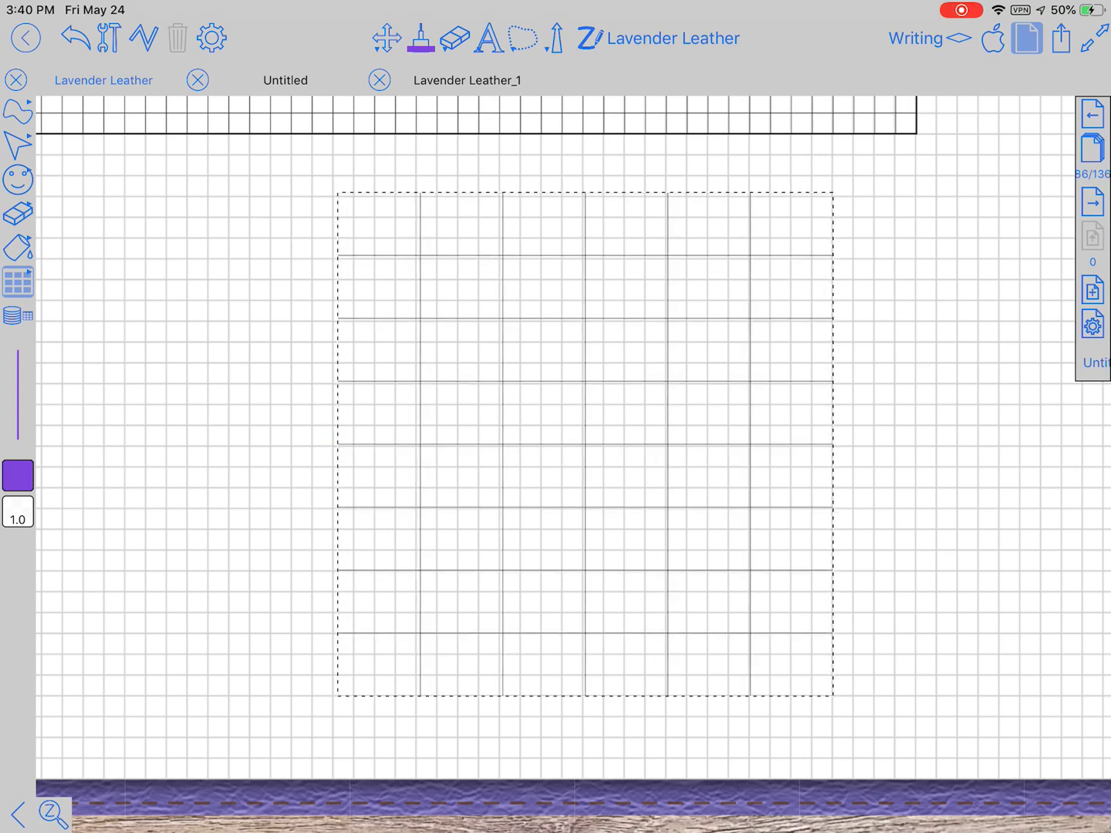
left_click(583, 444)
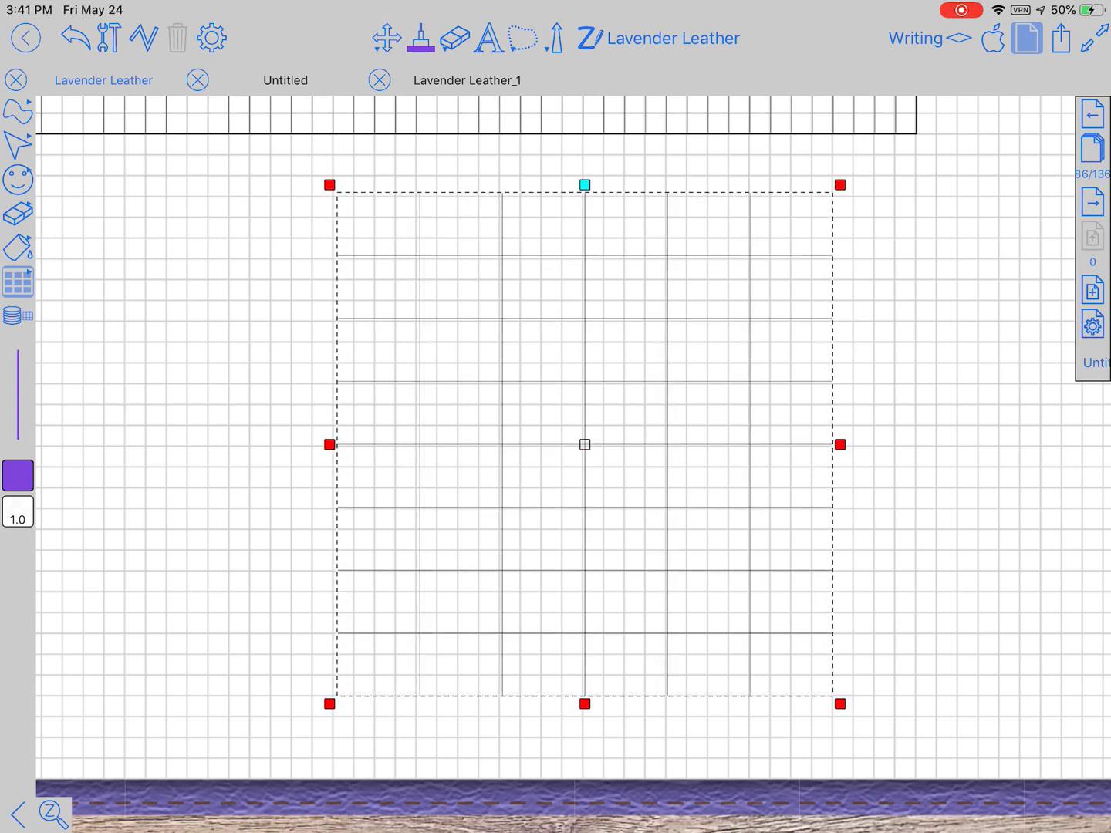
left_click(917, 39)
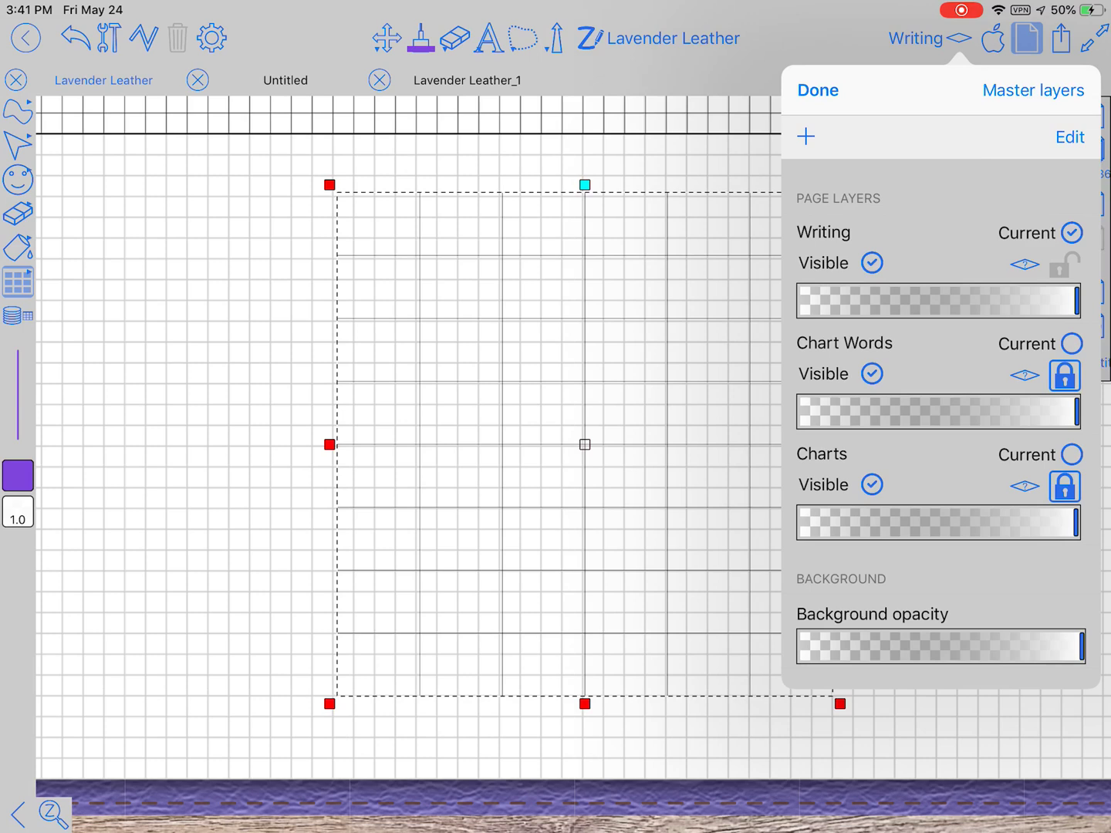
Close the Layers popover and bring the Weekly Chores chart back into view
left_click(817, 90)
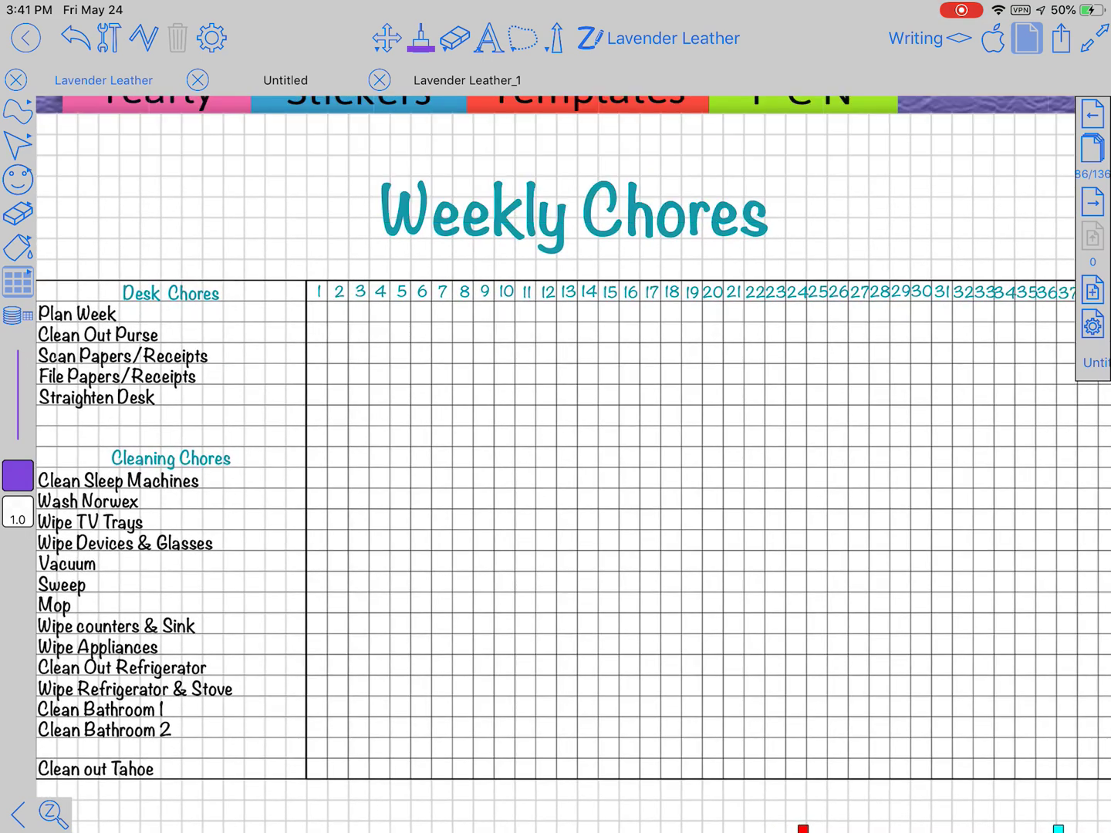
left_click(960, 38)
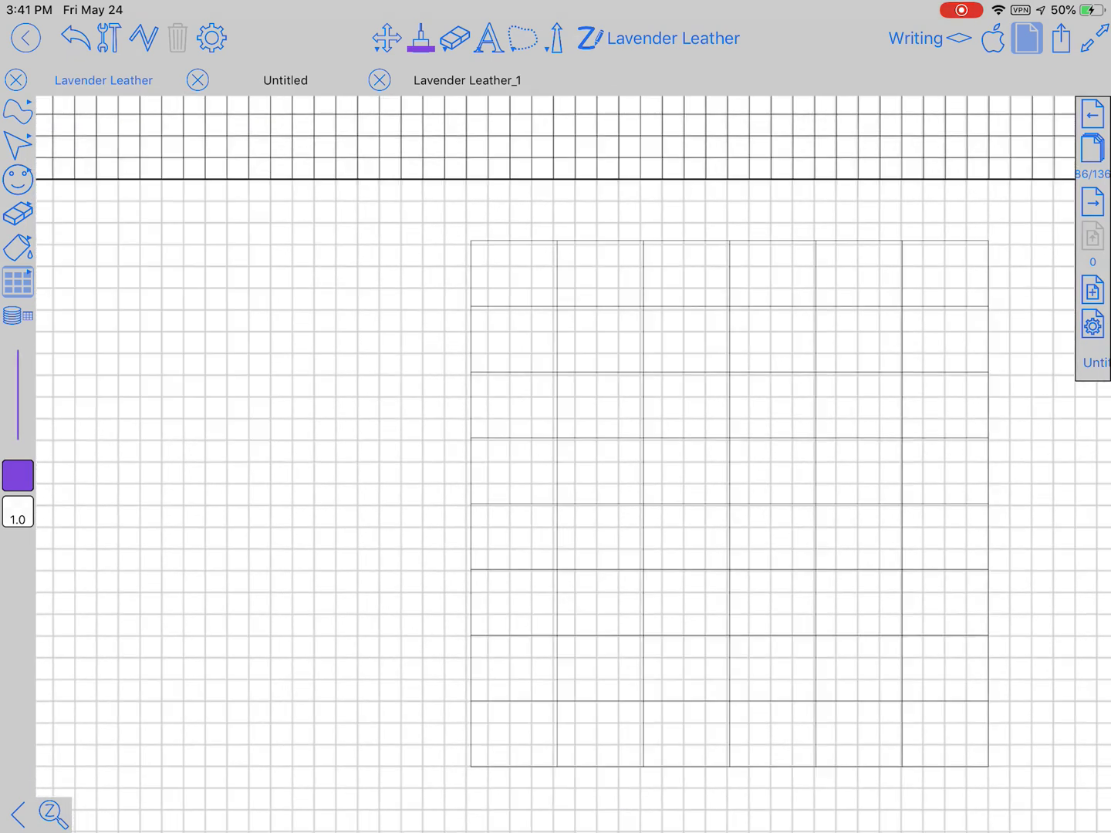
Check the table settings still read 6 columns by 8 rows and select the table for restyling
left_click(17, 281)
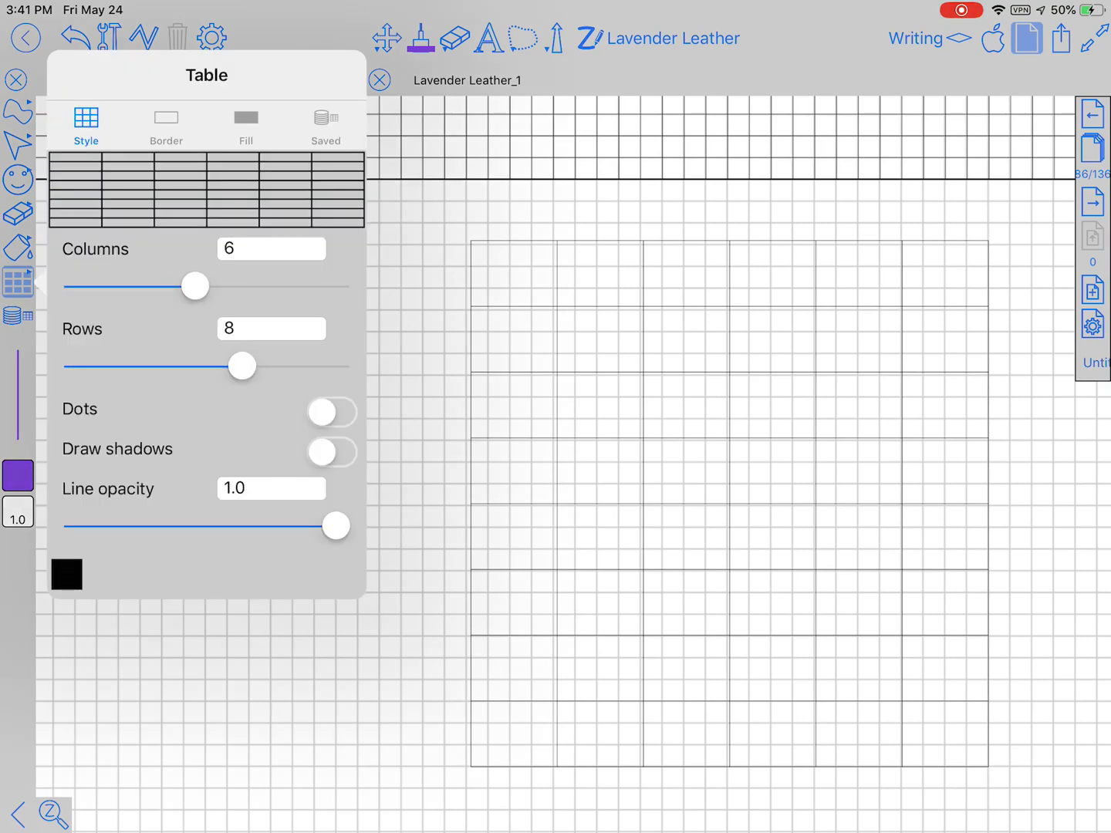
left_click(165, 126)
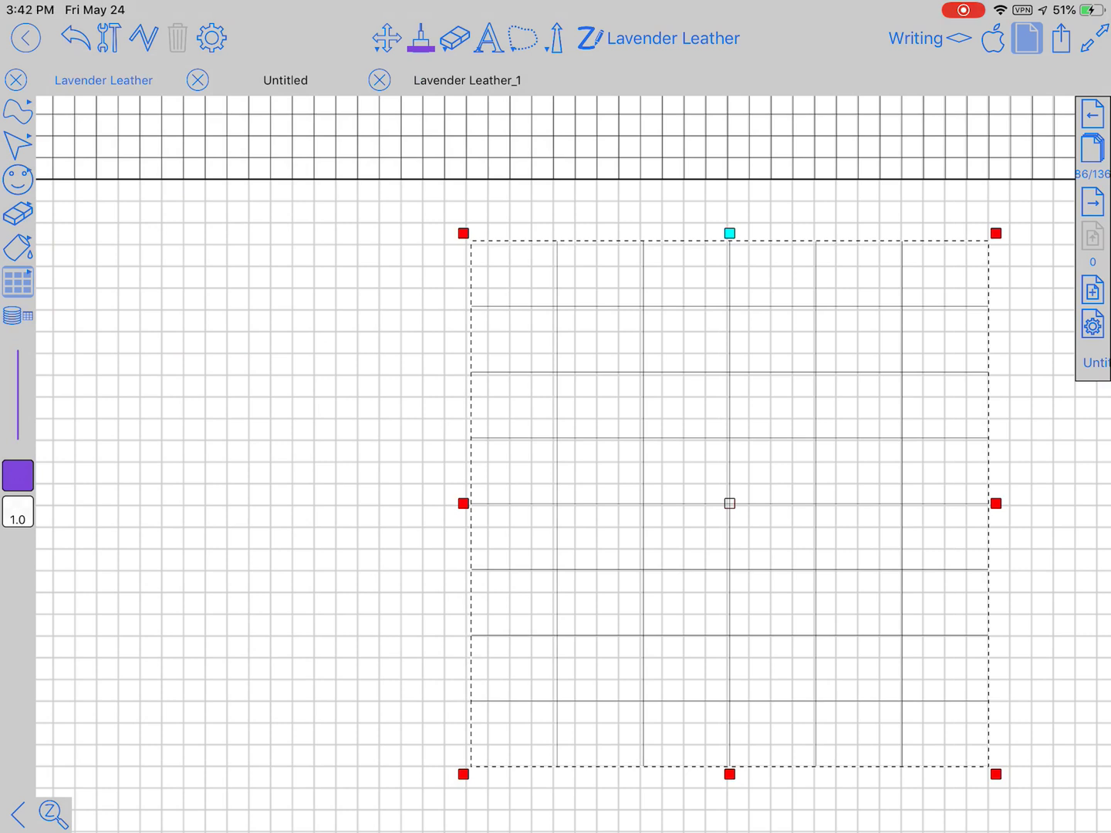
Restyle the table borders at 0.7 pt purple with border, top and side margin scales at 2.0
left_click(17, 281)
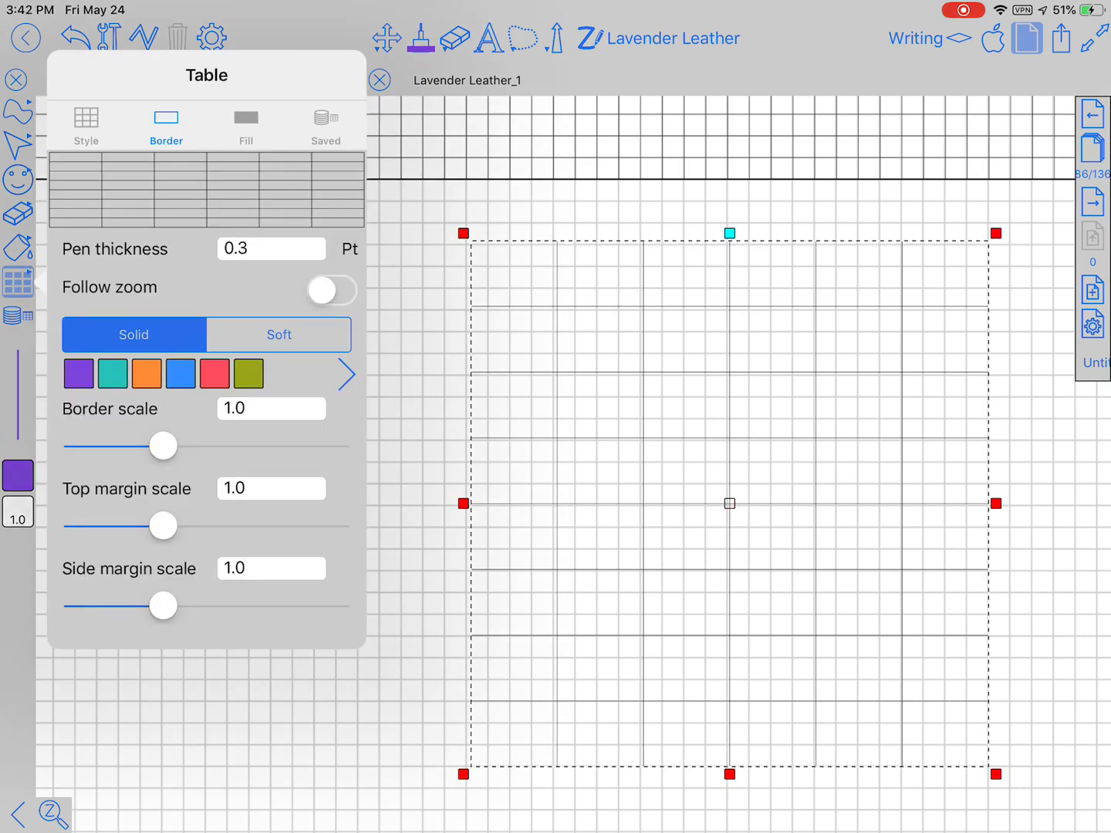
left_click(180, 374)
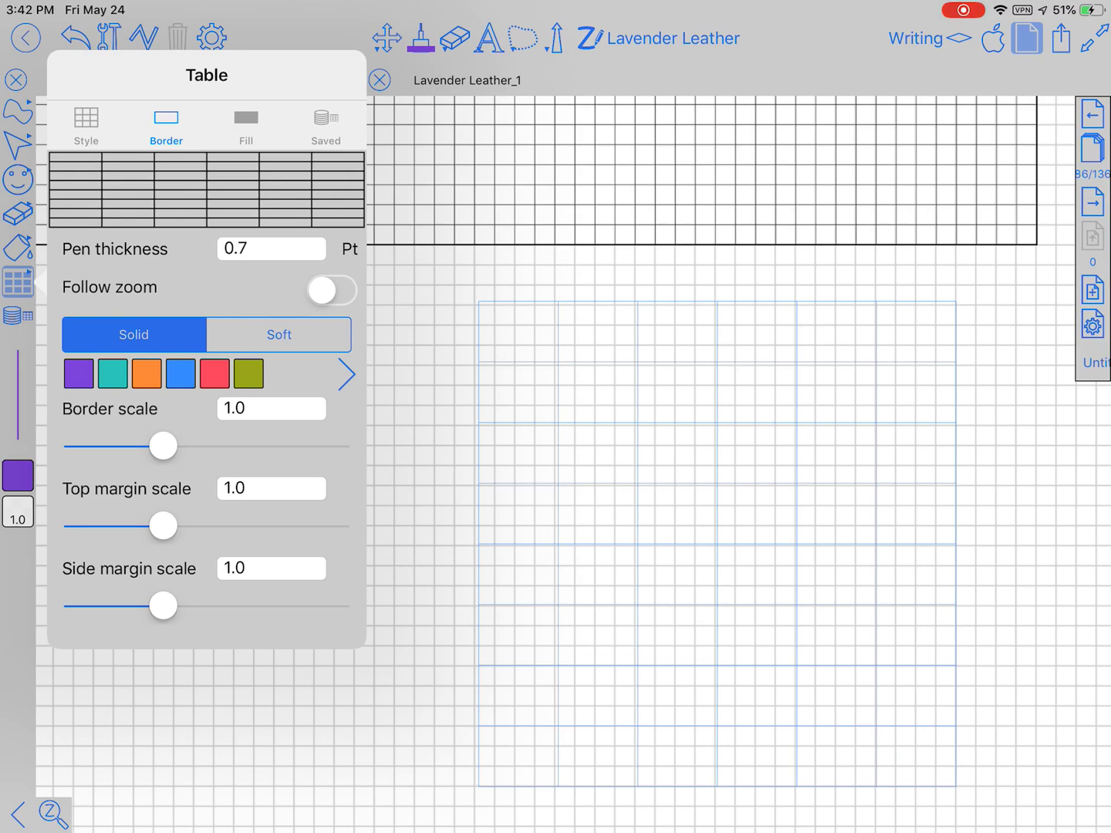
left_click_drag(161, 446, 195, 446)
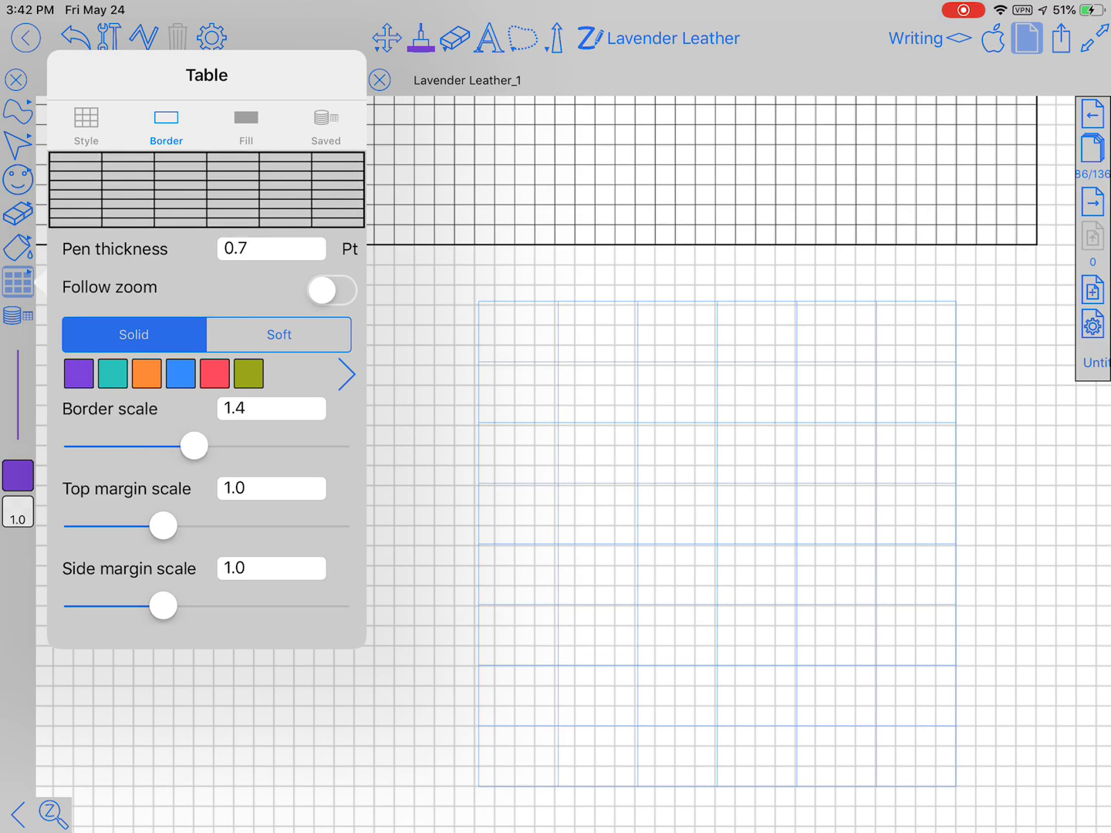
left_click_drag(195, 446, 250, 446)
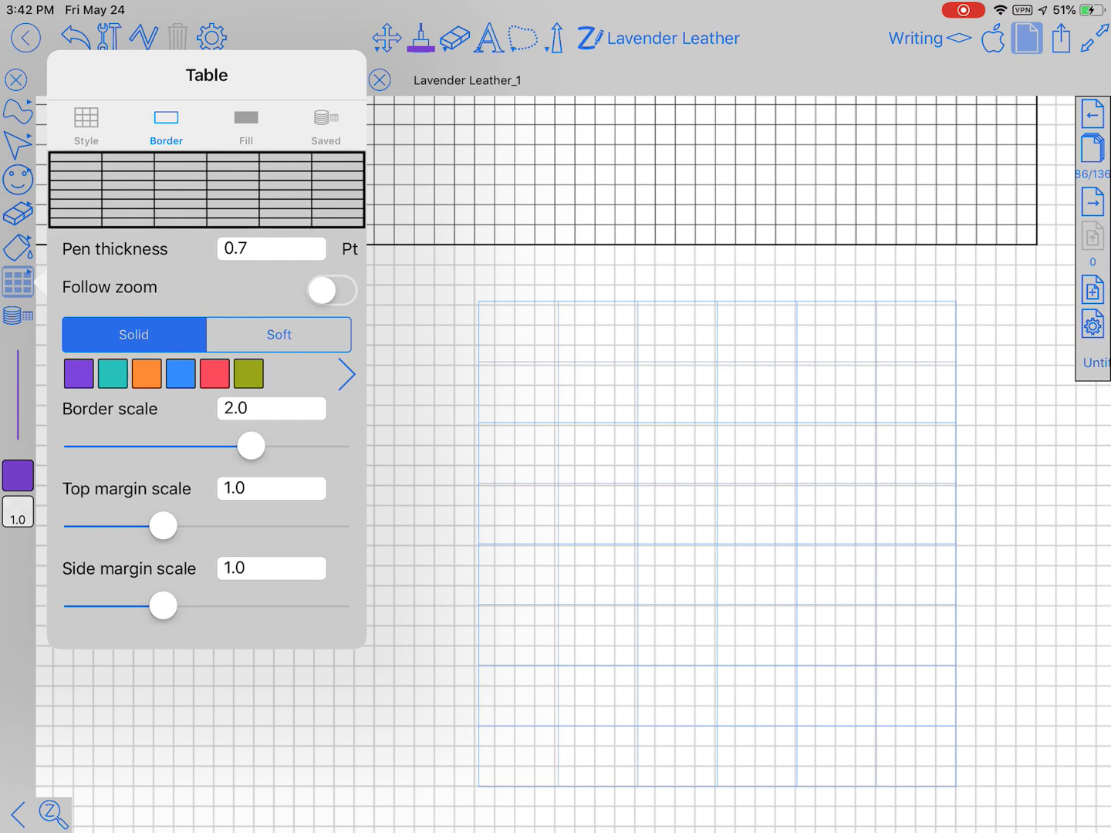
left_click_drag(161, 526, 234, 527)
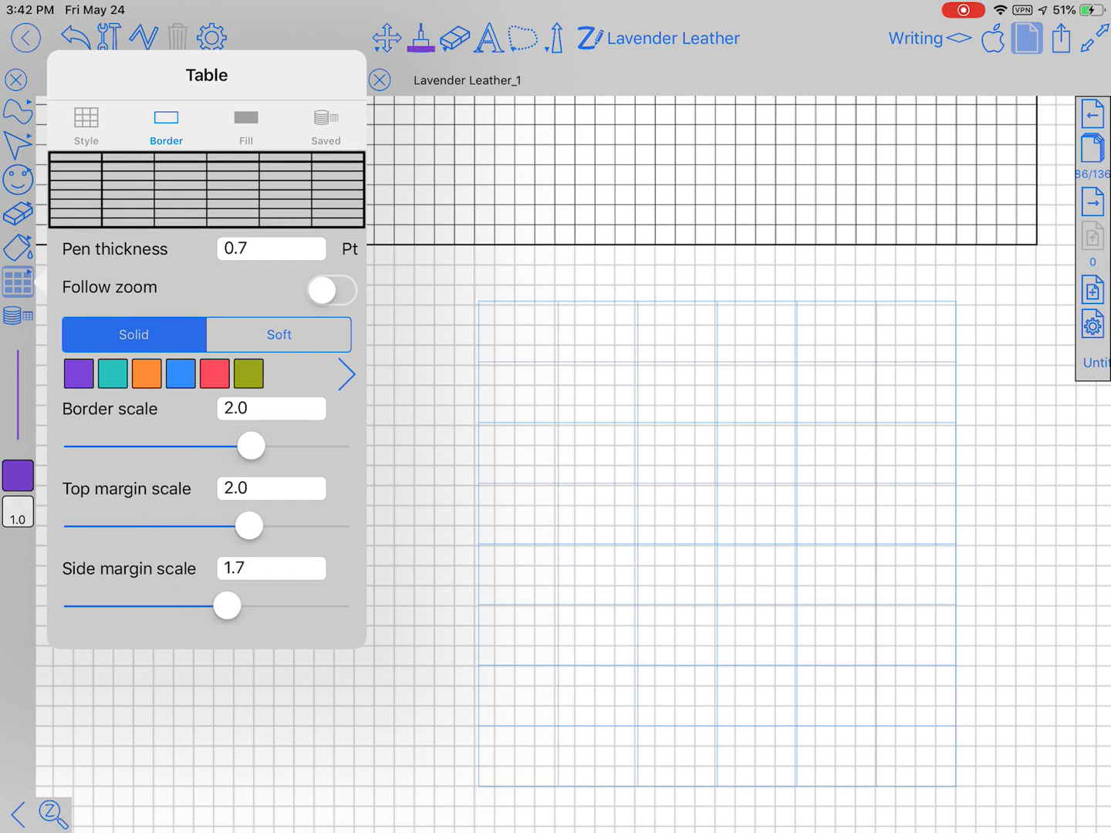
left_click_drag(226, 605, 250, 605)
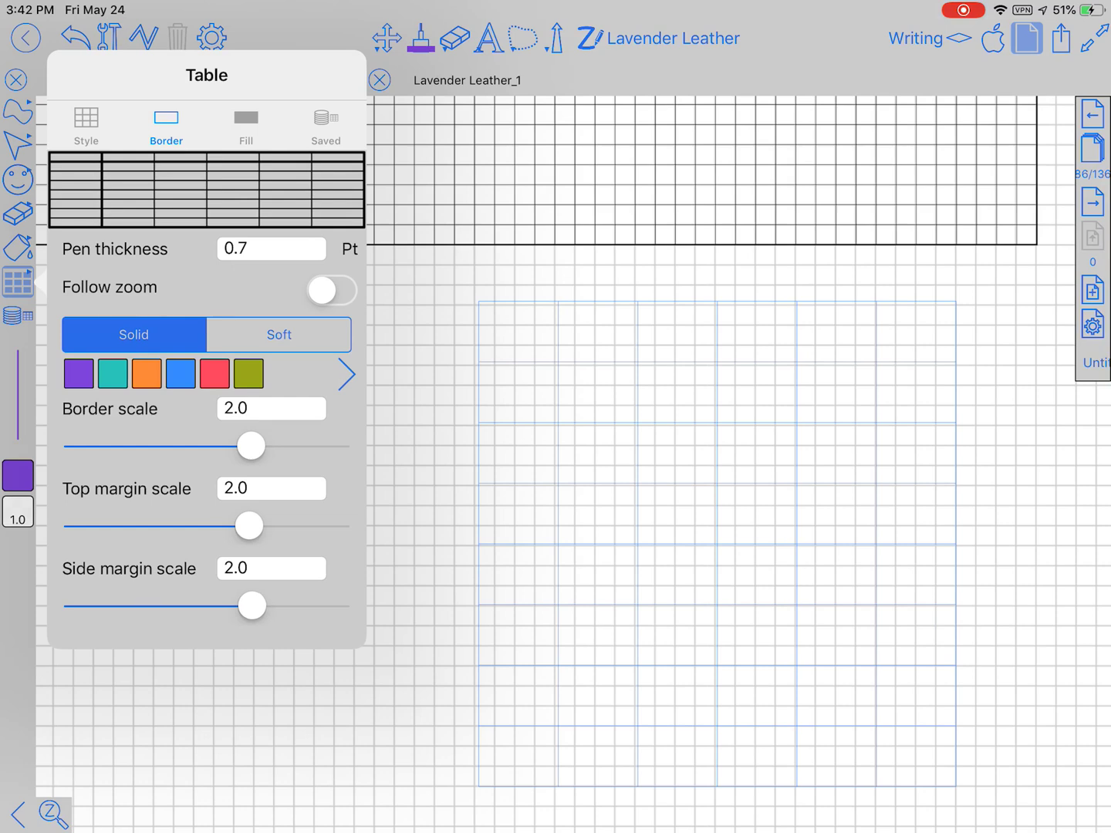
left_click(77, 374)
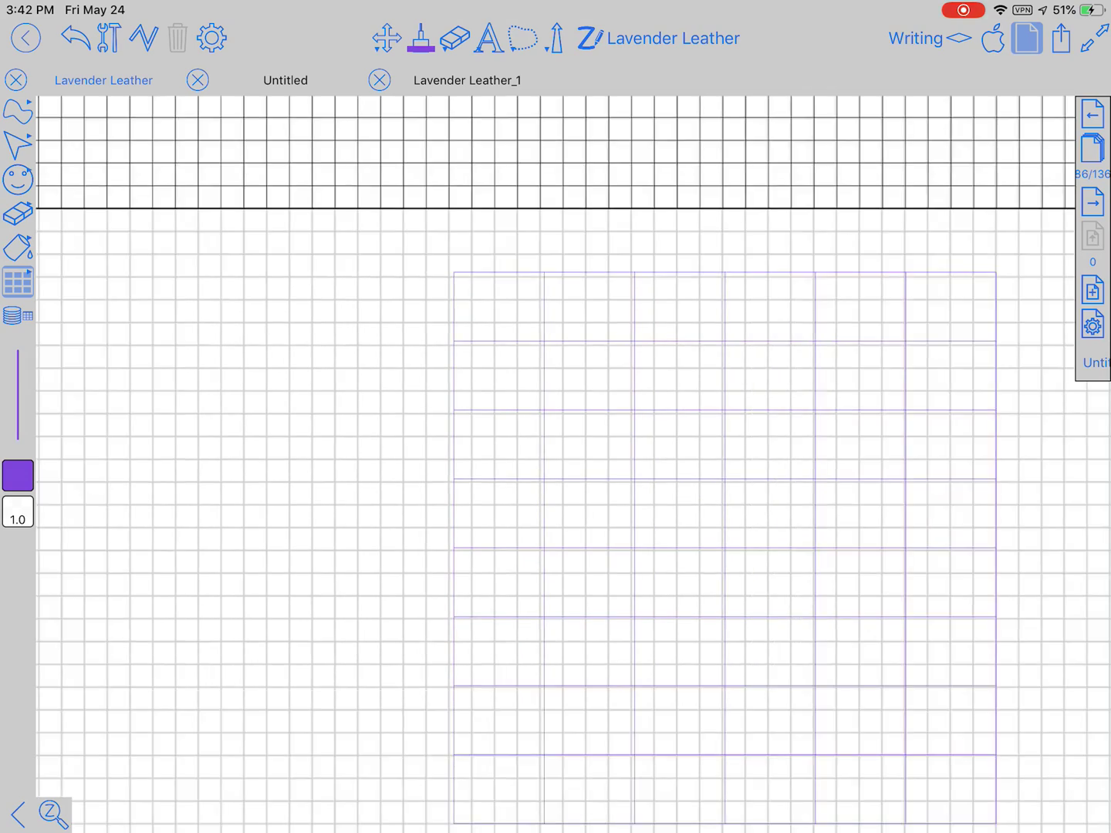
Reselect the purple table, show its Fill options, and bring up the Page Layers list
left_click(17, 281)
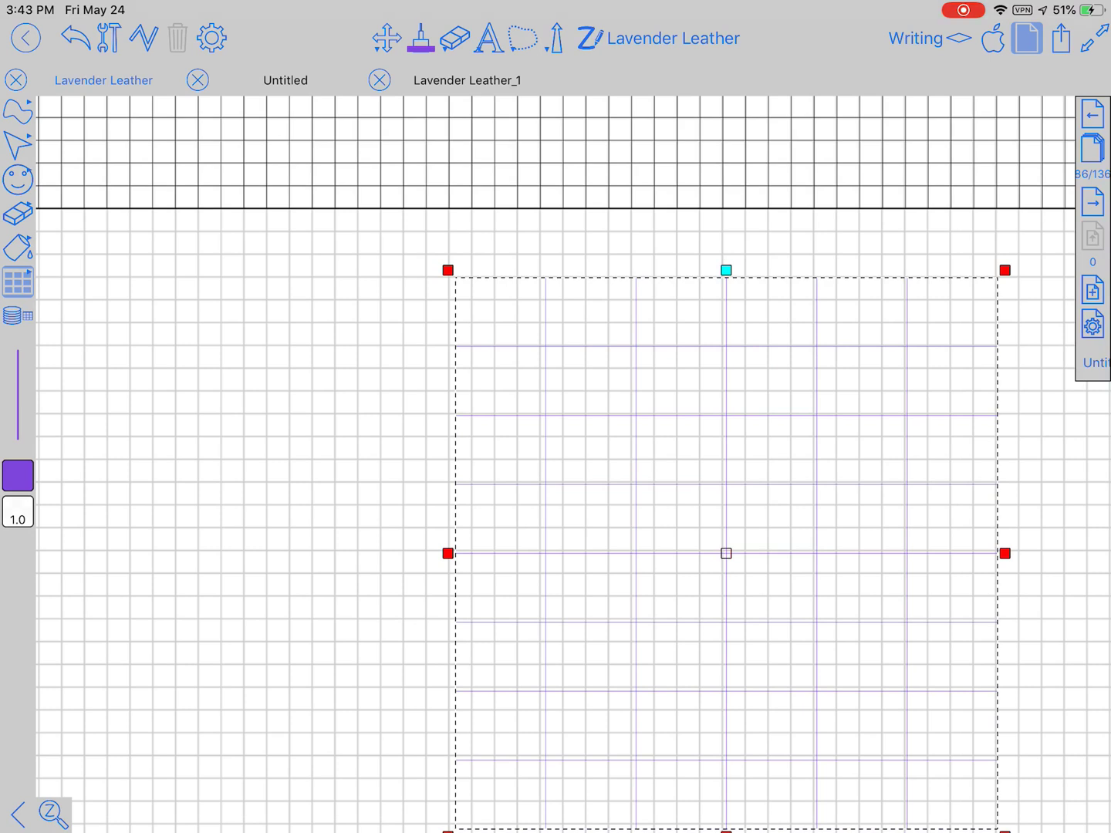
left_click(523, 37)
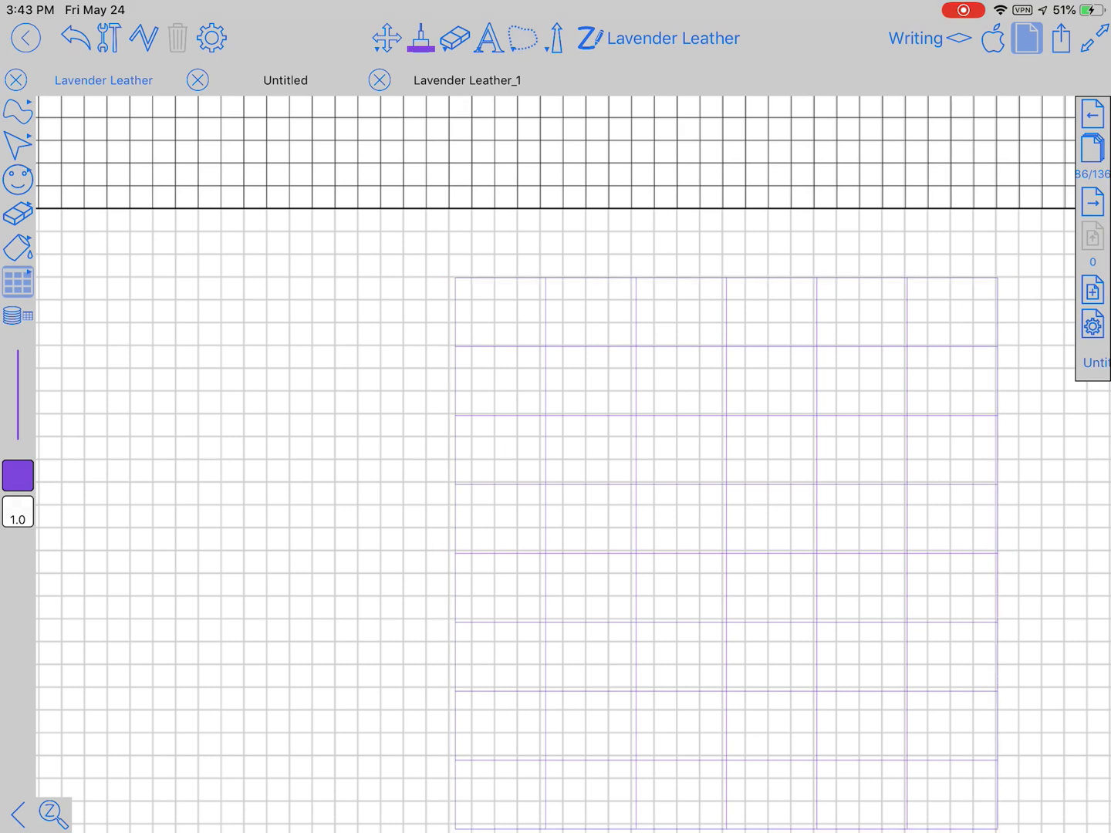
left_click(17, 281)
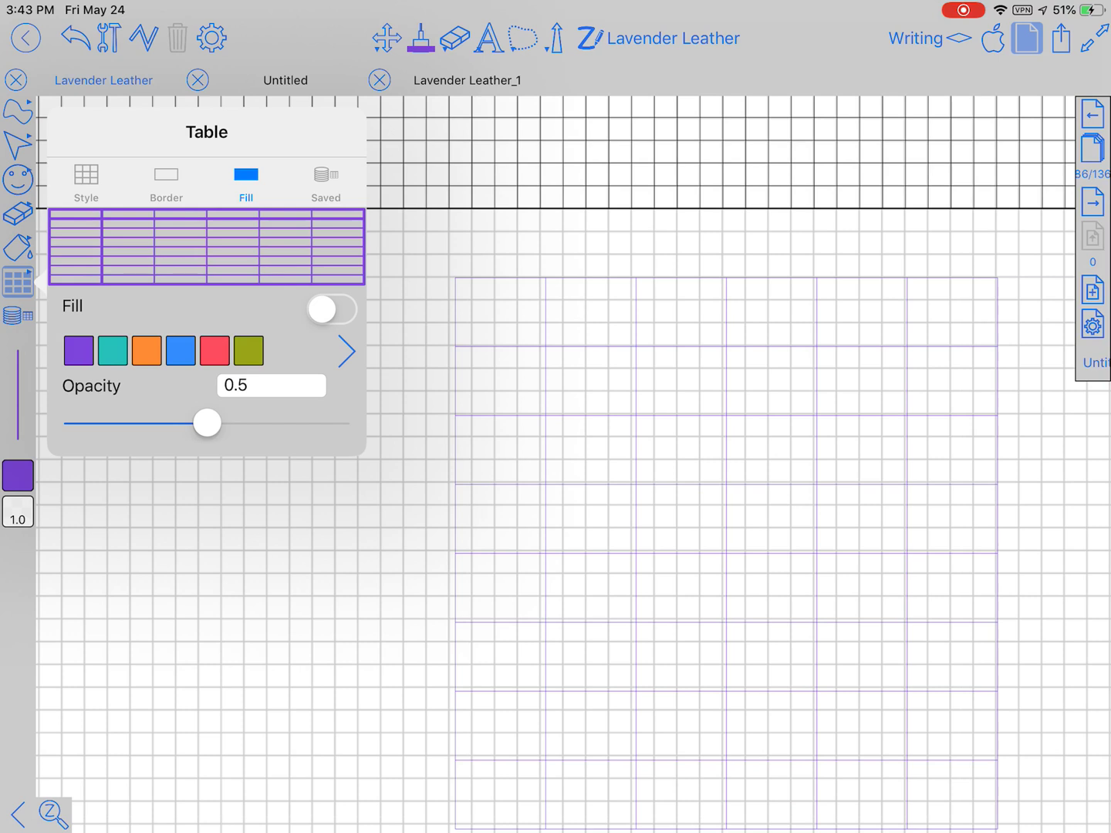
left_click(332, 309)
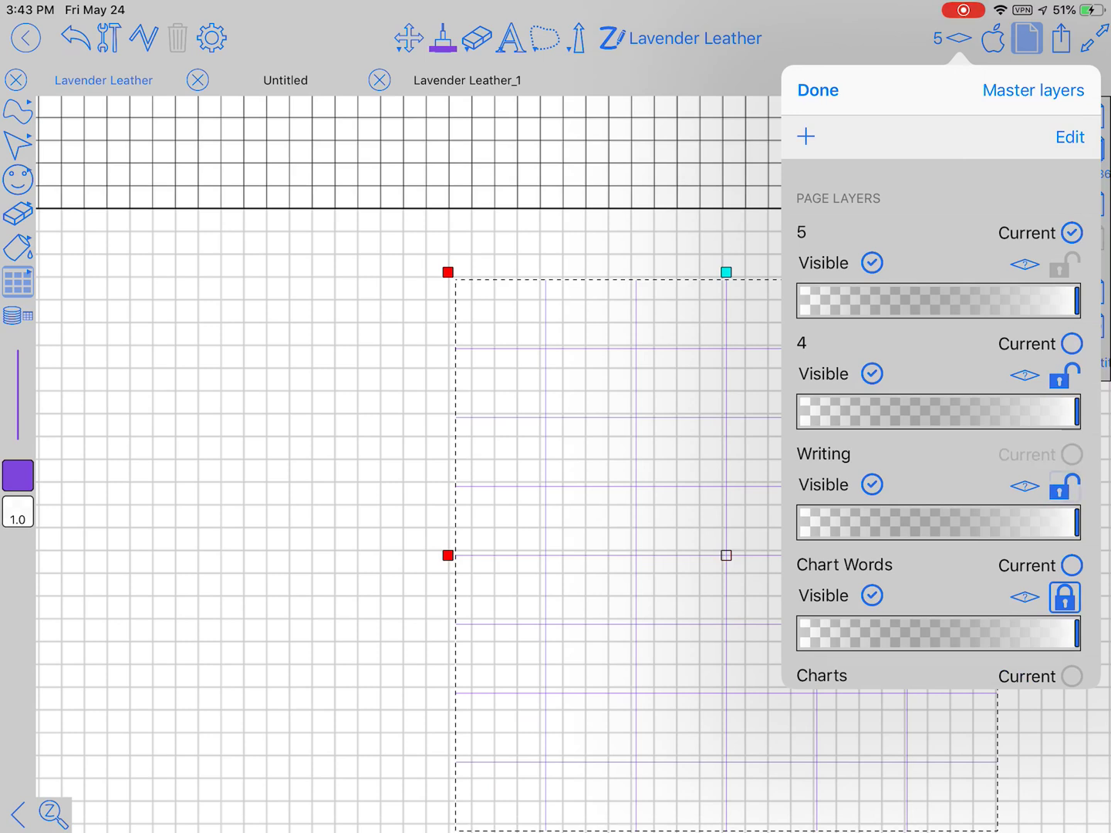
Lock the Writing layer, make layer 4 current, and switch the table fill on
left_click(1065, 485)
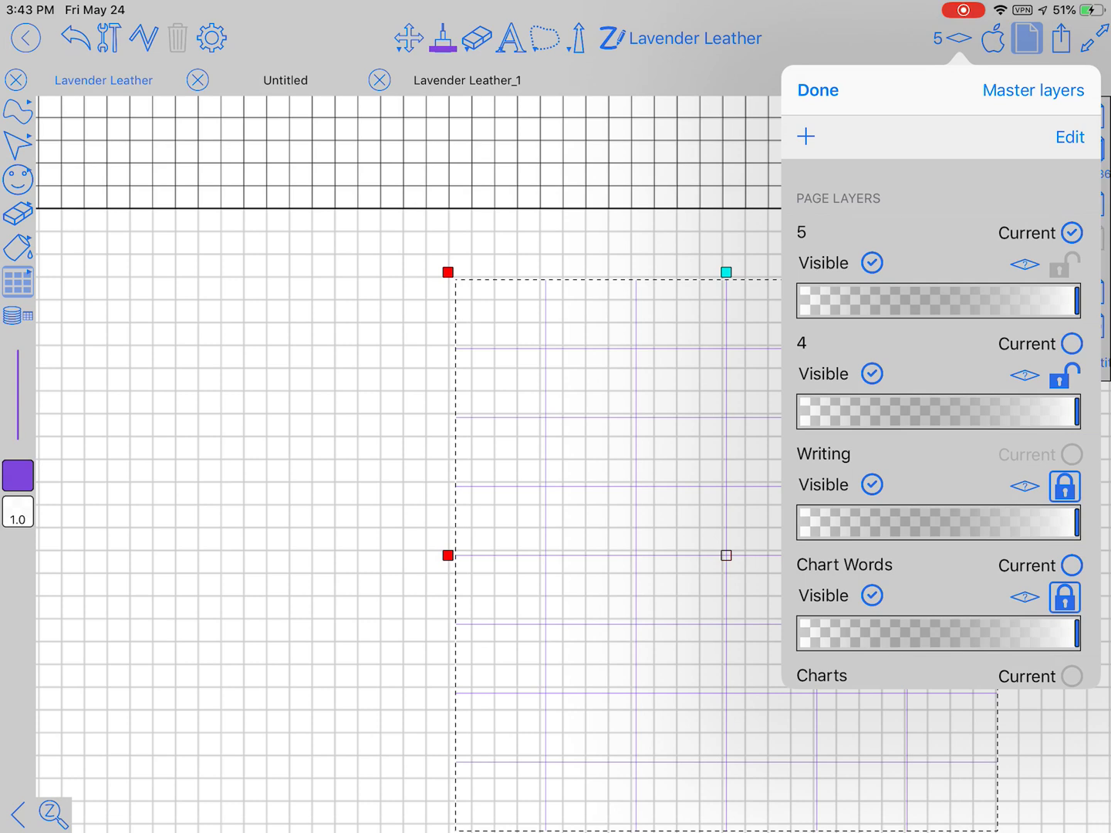
left_click(1072, 343)
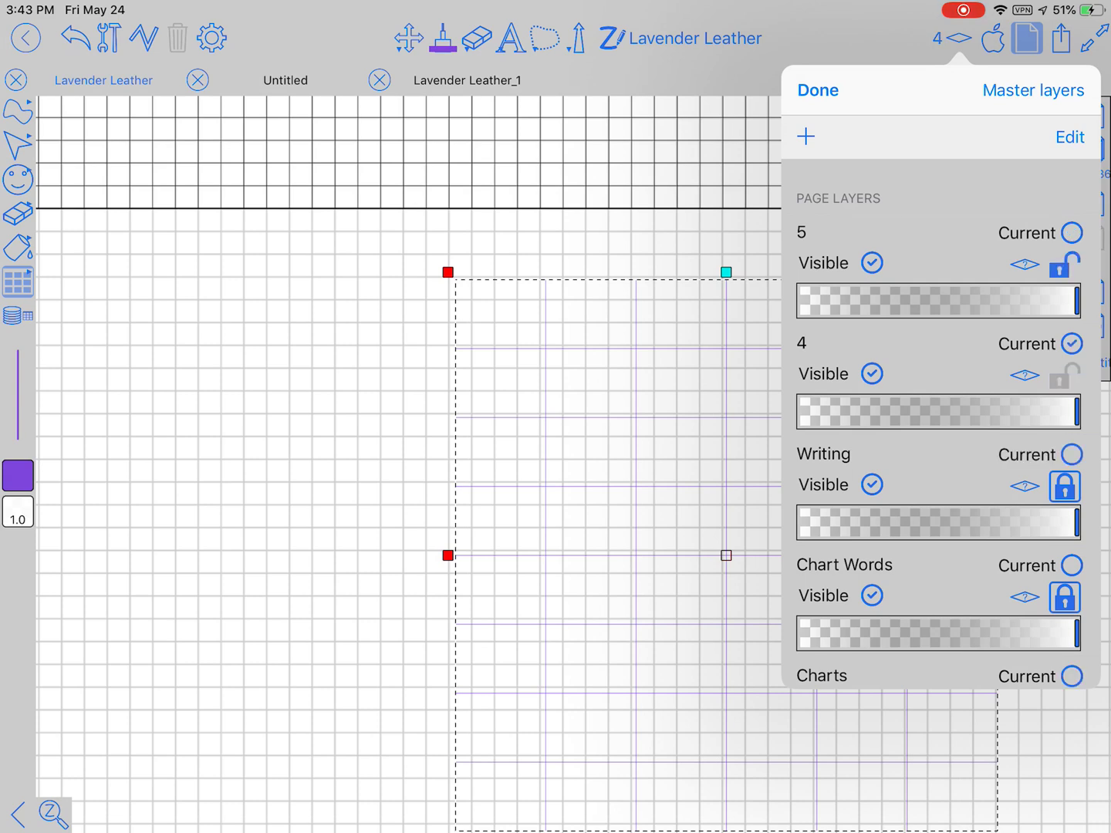
left_click(816, 90)
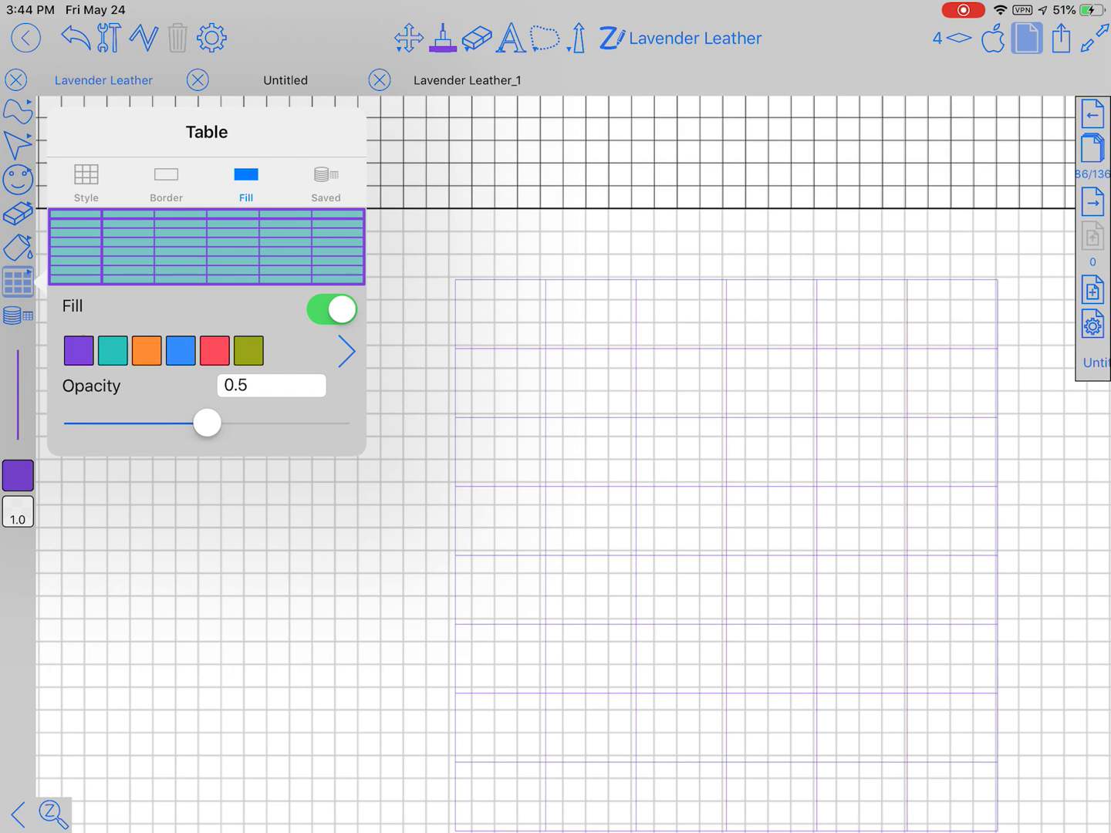
Raise the table fill opacity to 0.7, view the saved Border 0.7 pt style, and close the settings
left_click_drag(207, 423, 267, 423)
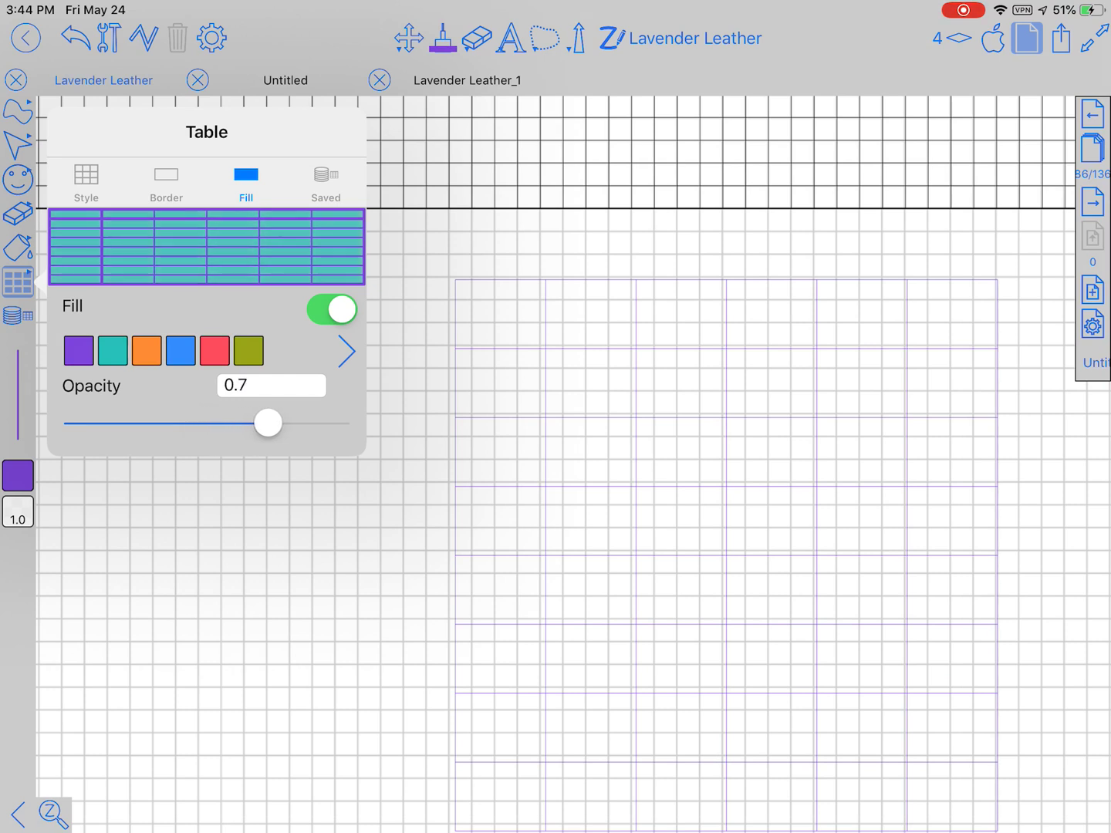
left_click_drag(267, 423, 336, 423)
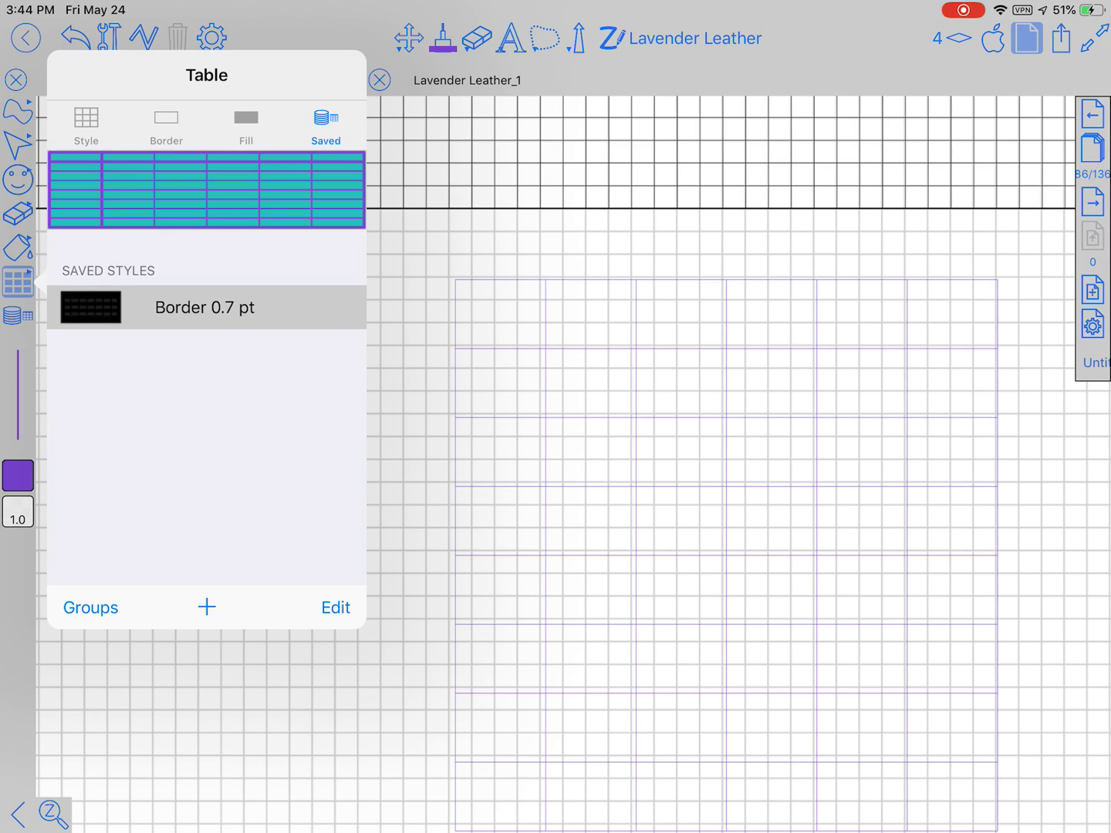
left_click(245, 124)
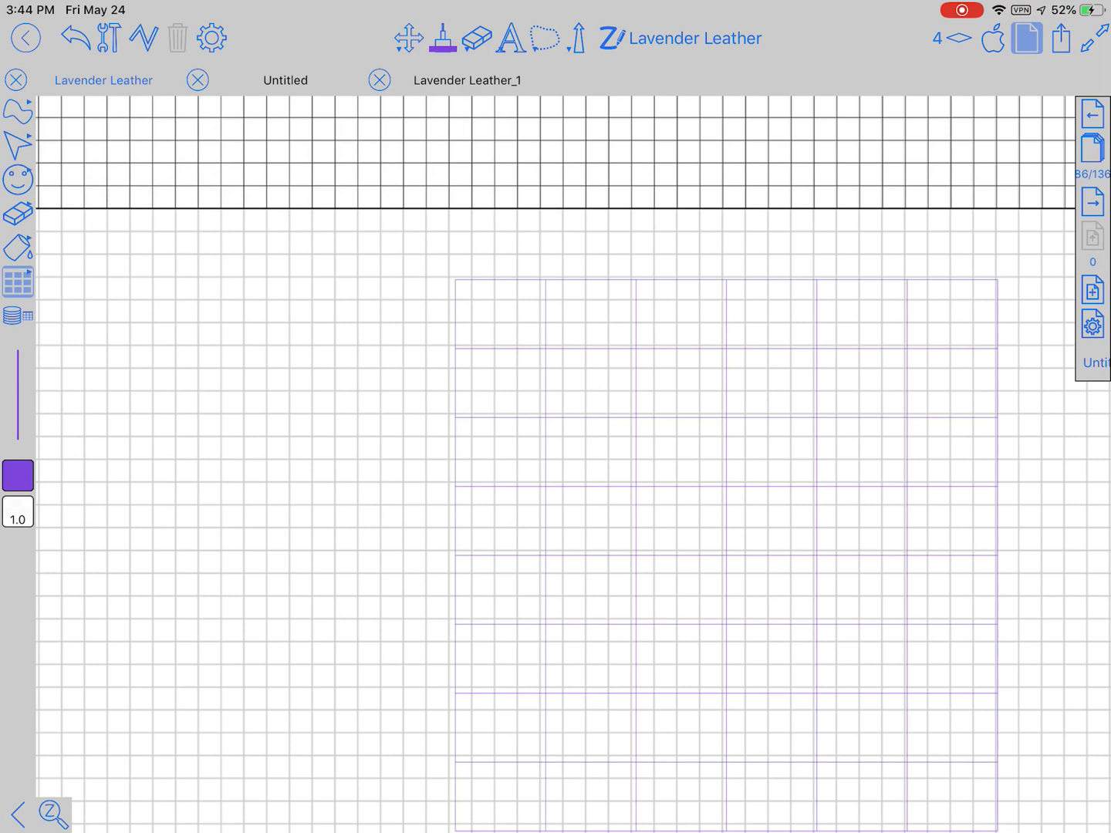
left_click(17, 281)
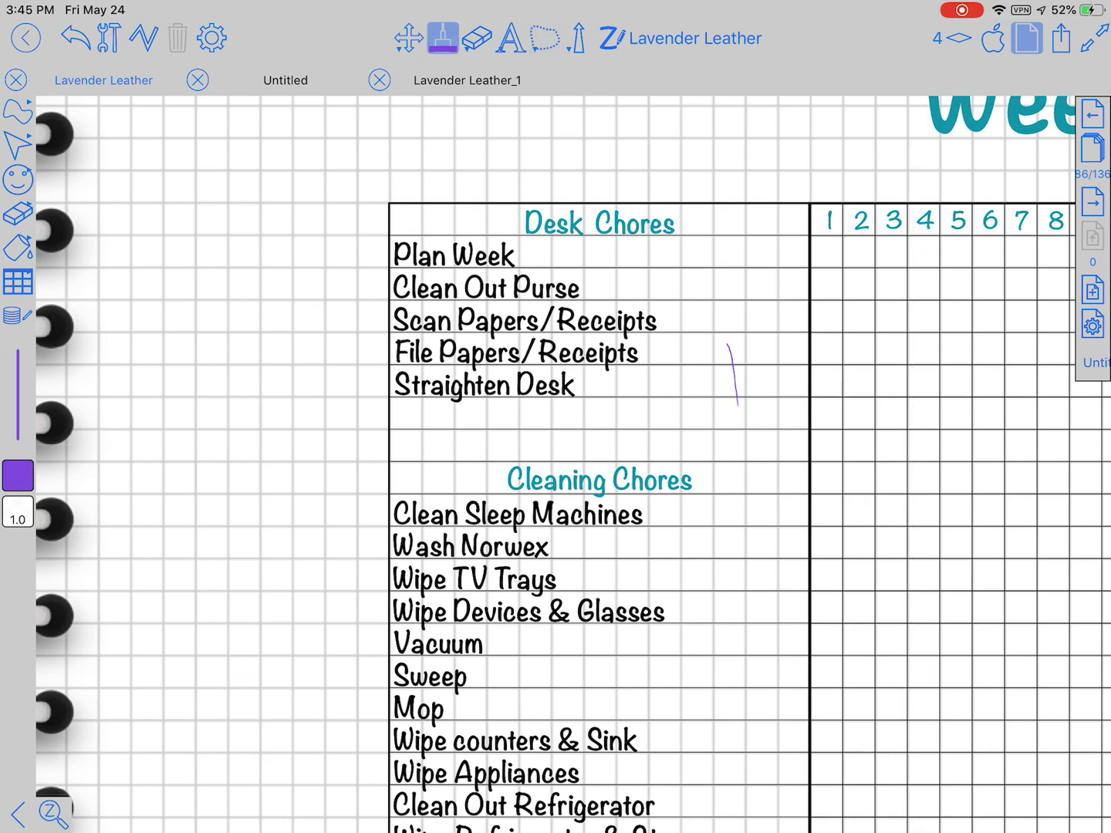
left_click_drag(725, 324, 749, 680)
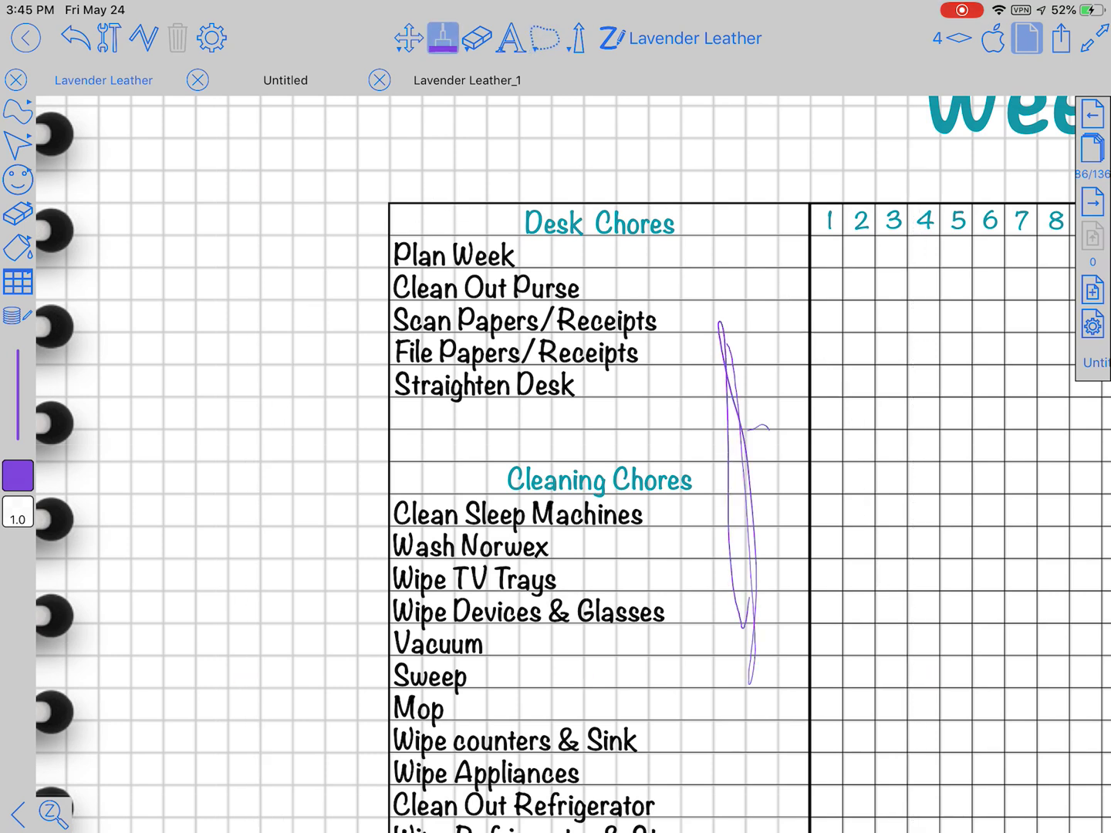
left_click_drag(576, 435, 768, 432)
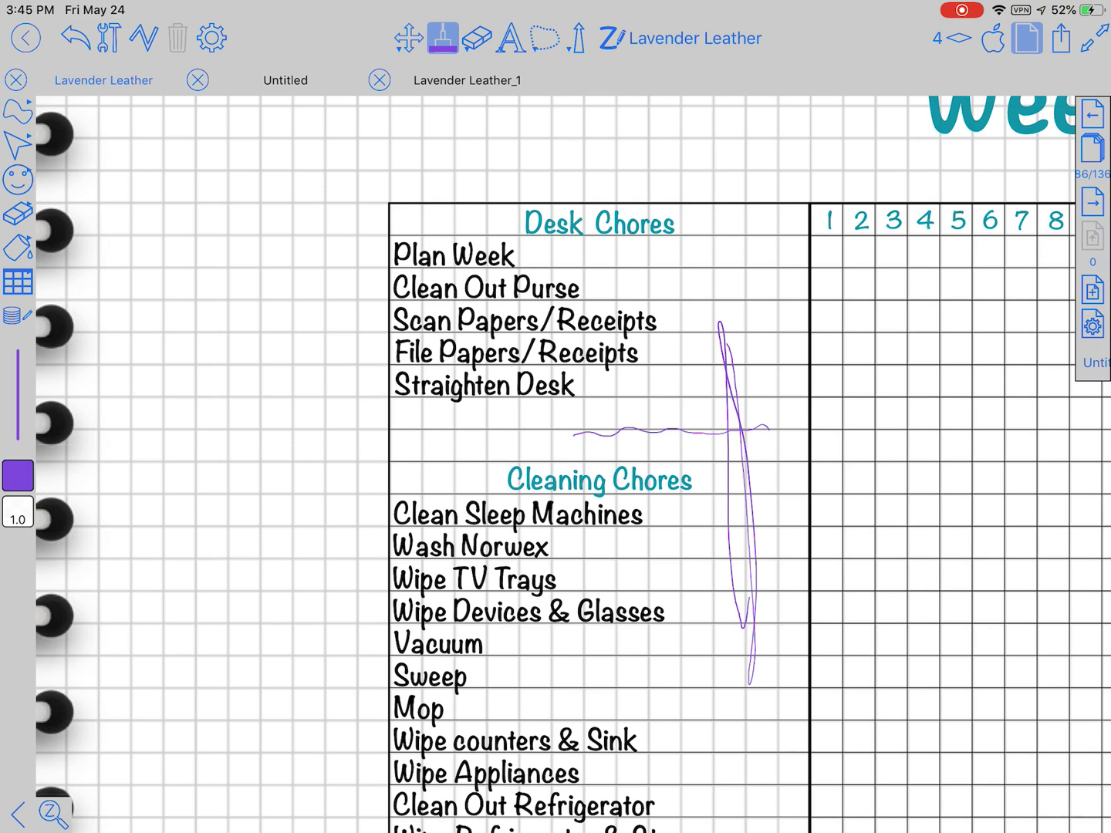
left_click(476, 37)
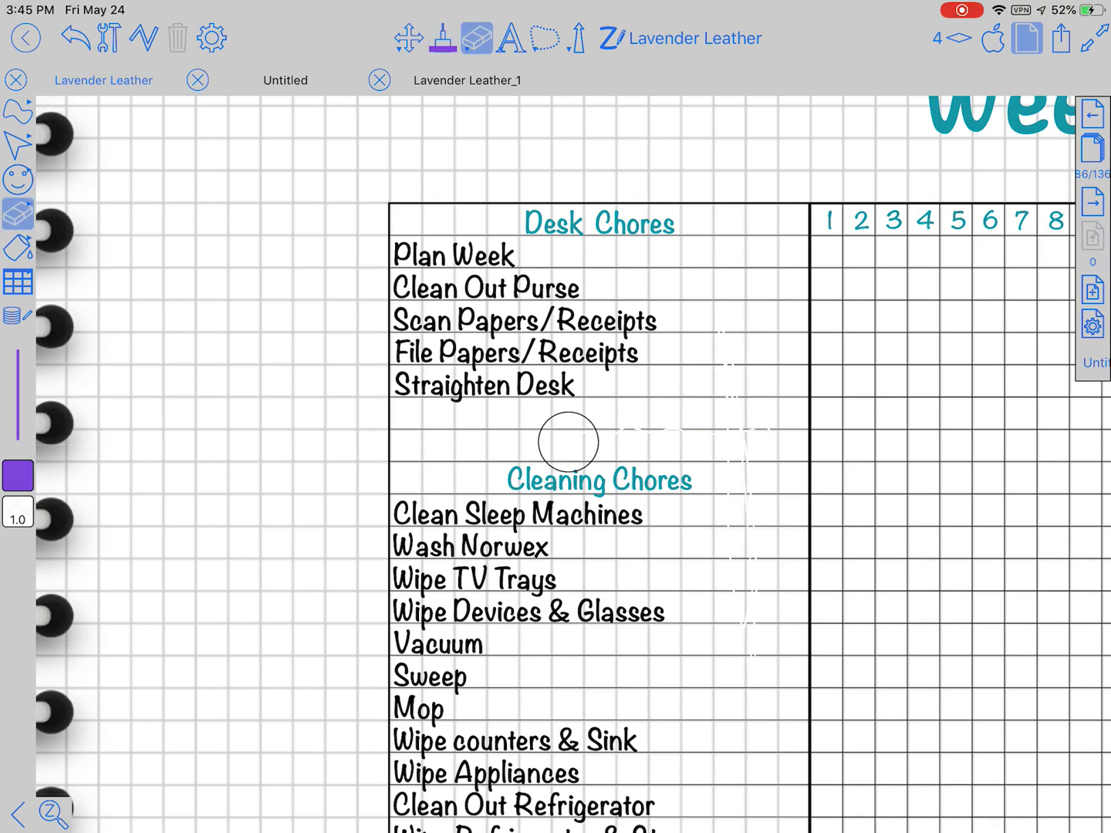
left_click(441, 37)
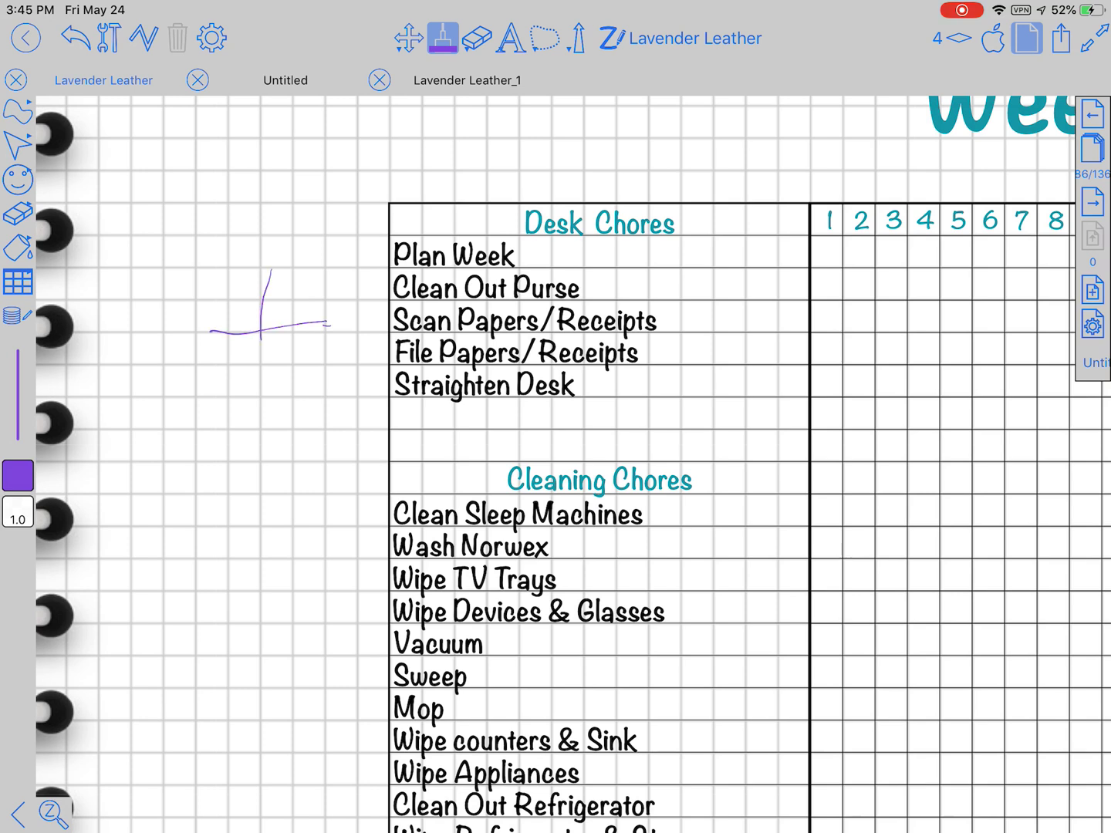
left_click(476, 37)
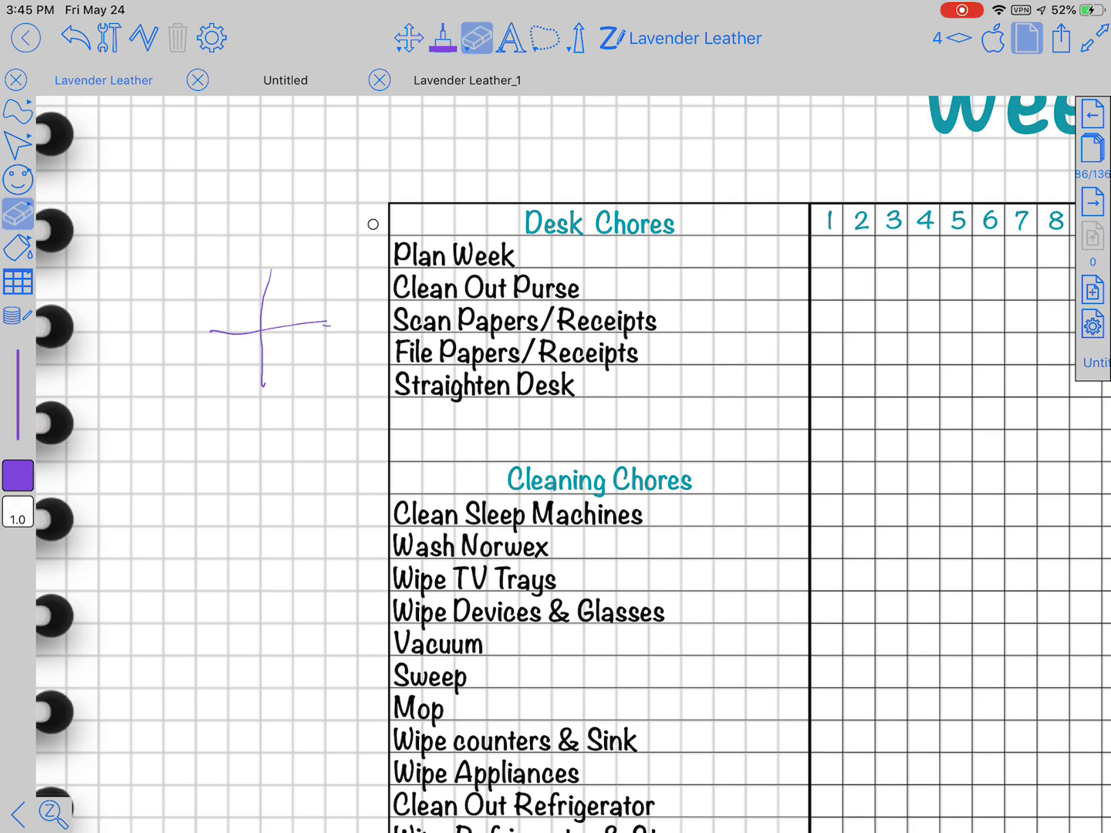
left_click(441, 37)
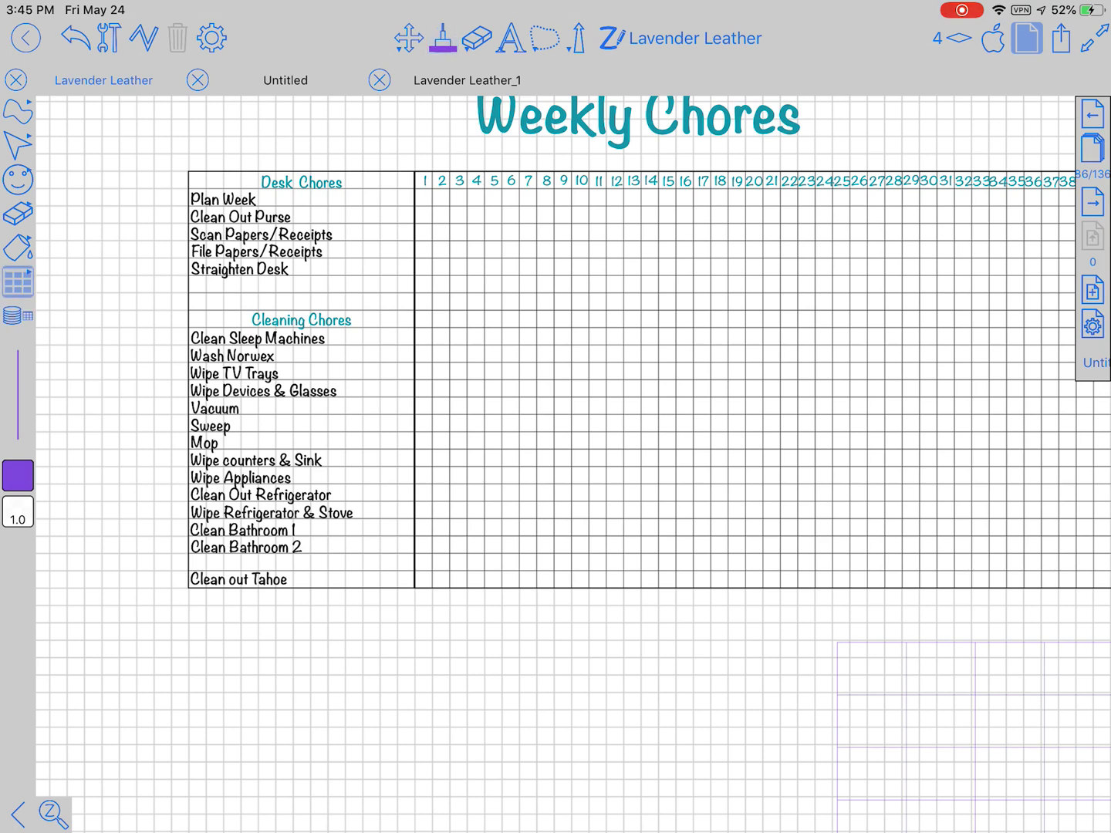
Reopen the table settings showing 6 columns by 8 rows beside the Weekly Chores chart
left_click(17, 281)
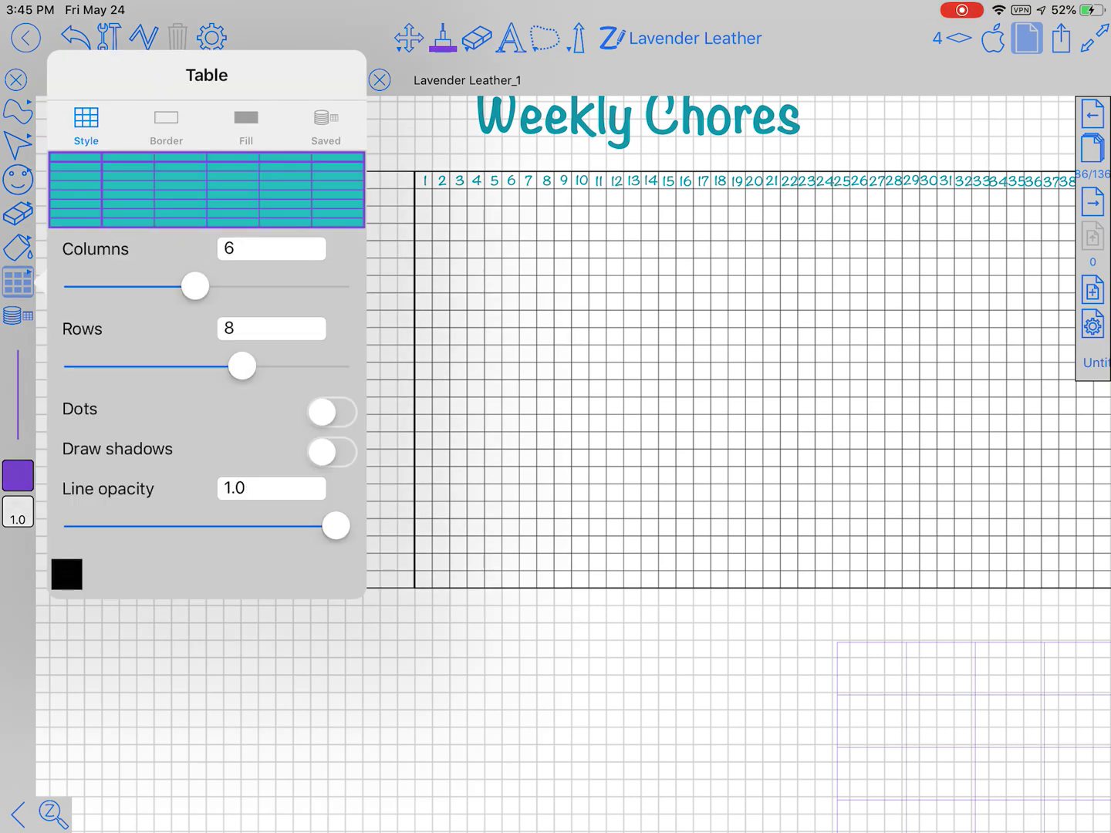